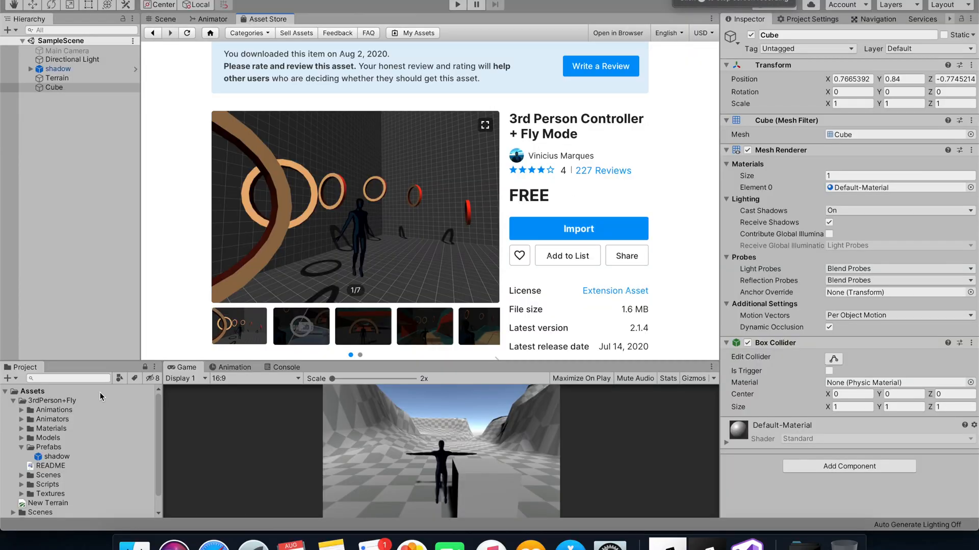
- Enlarge the Game view, show the Scene, and play-test the third-person character on the terrain
{"action": "left_click", "coordinate": [52, 401]}
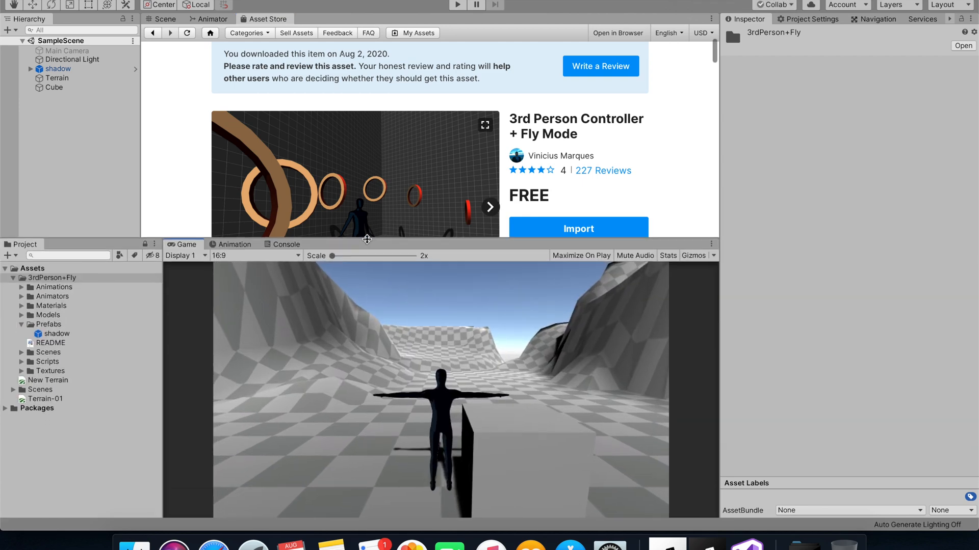
{"action": "left_click", "coordinate": [165, 18]}
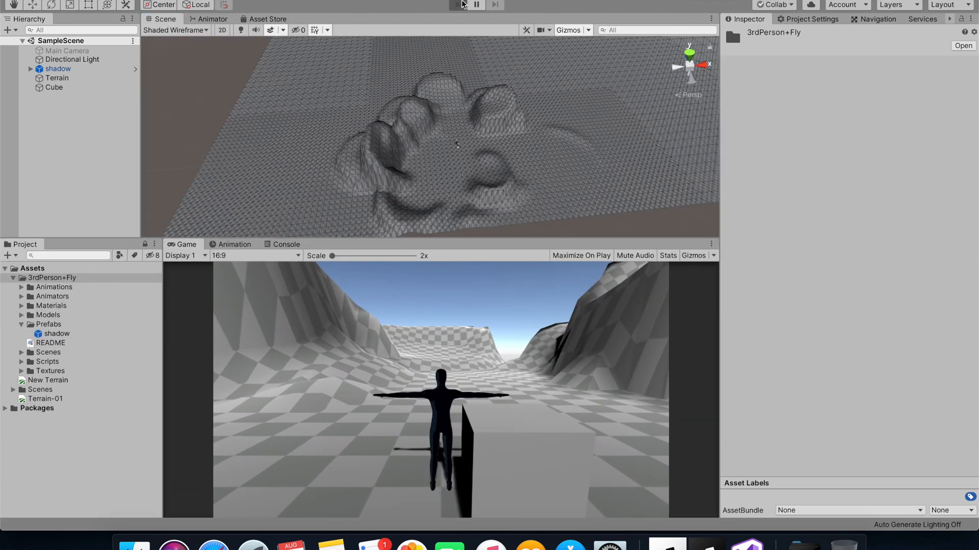
{"action": "left_click", "coordinate": [456, 5]}
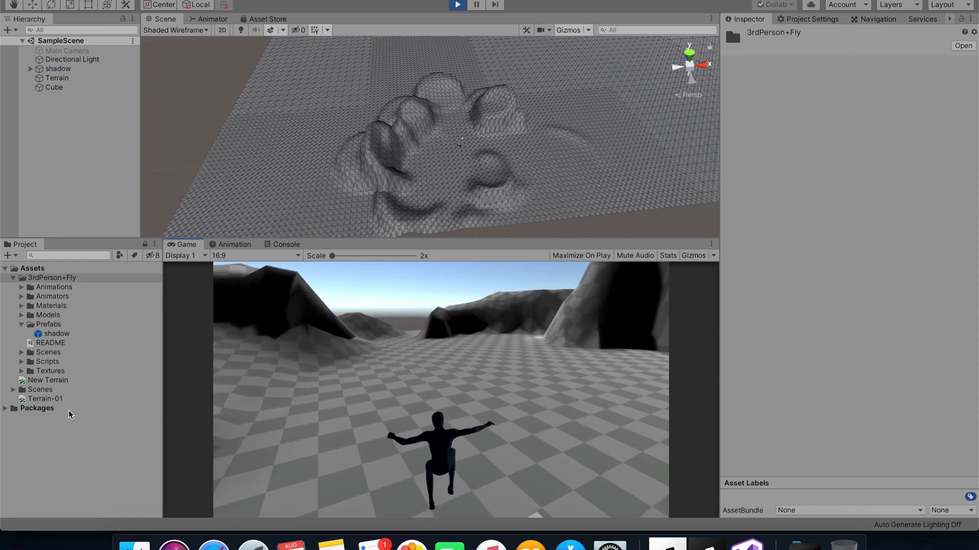
{"action": "left_click", "coordinate": [52, 277]}
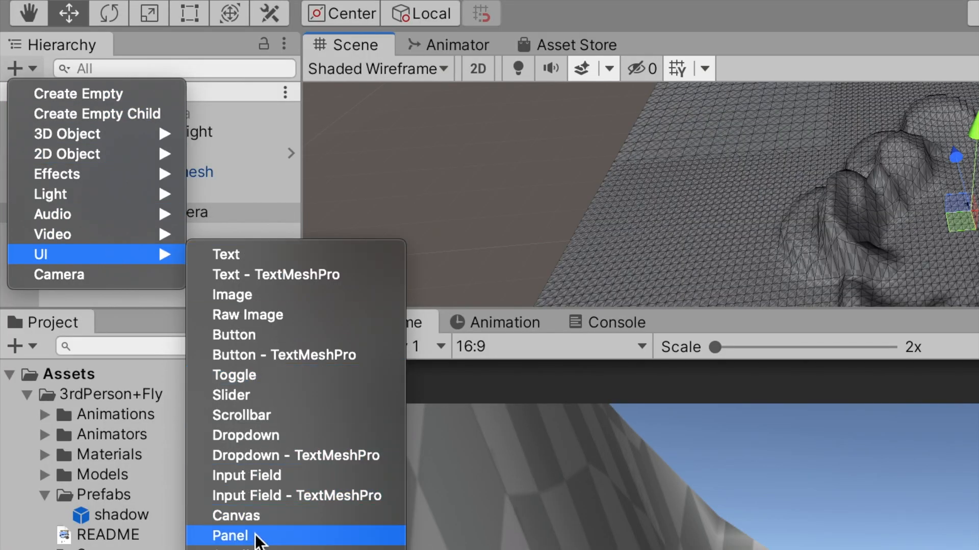
- Add a UI panel, then create a new BuildSystem script and attach it to the Main Camera
{"action": "left_click", "coordinate": [229, 536]}
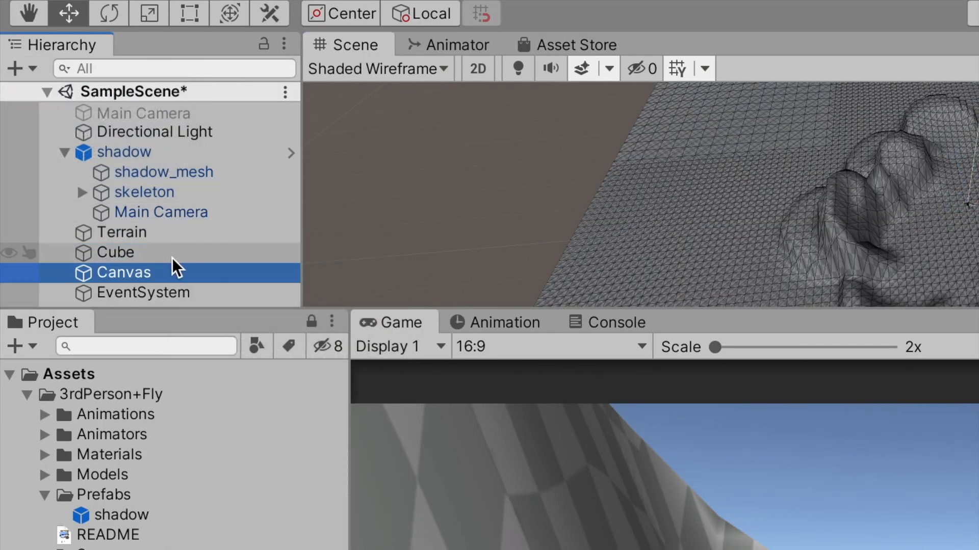
{"action": "left_click", "coordinate": [456, 6]}
{"action": "type", "text": "BuildS"}
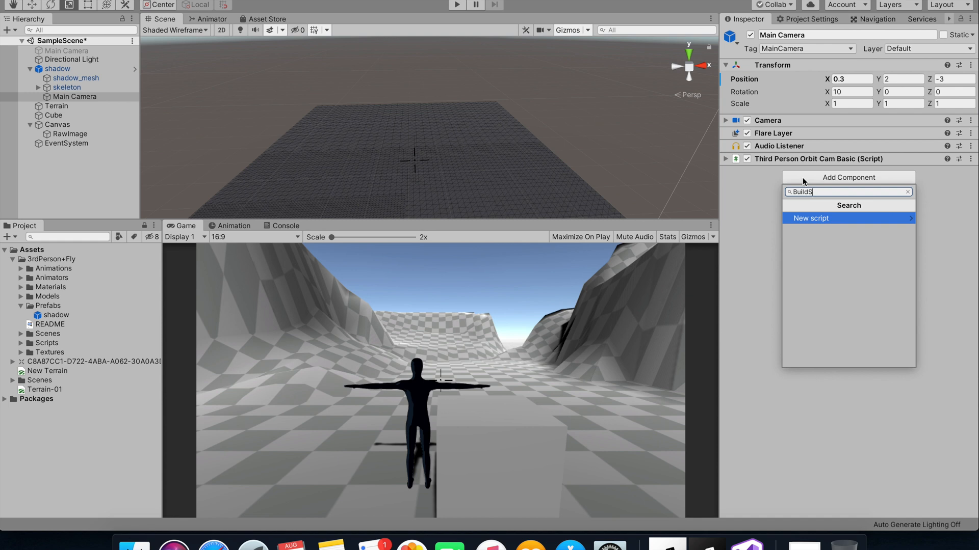
{"action": "type", "text": "ystem"}
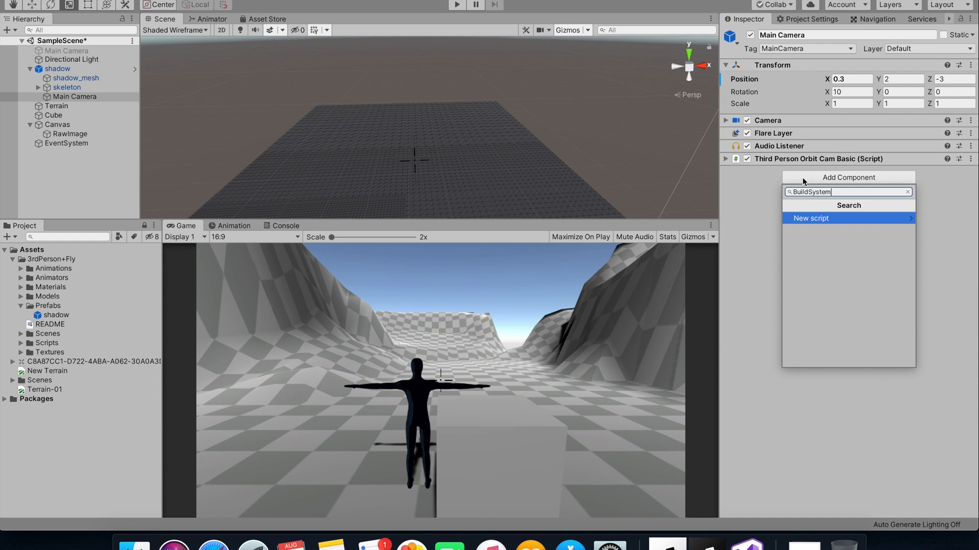
{"action": "left_click", "coordinate": [810, 217]}
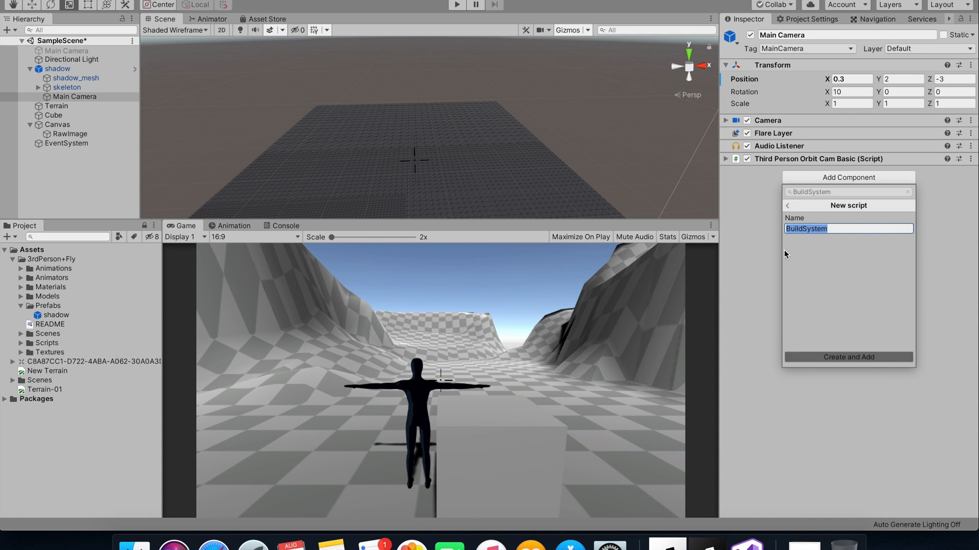
{"action": "left_click", "coordinate": [847, 357]}
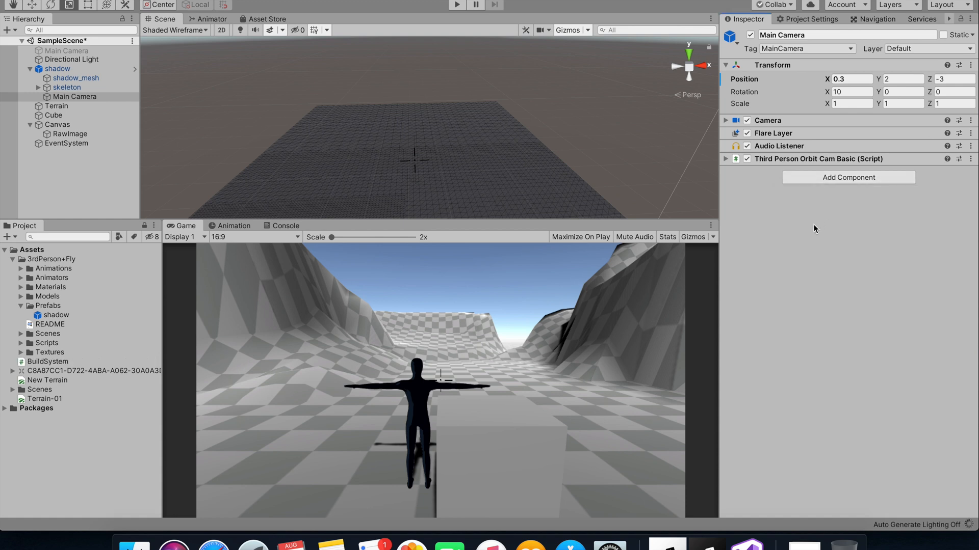
{"action": "mouse_move", "coordinate": [794, 243]}
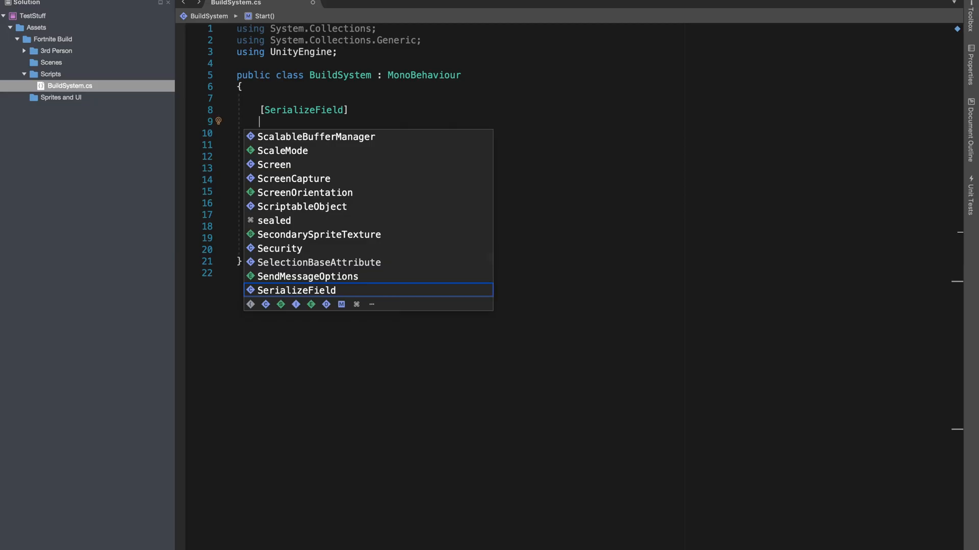
- Declare a serialized Transform field named CamChild in BuildSystem.cs
{"action": "type", "text": "Transform"}
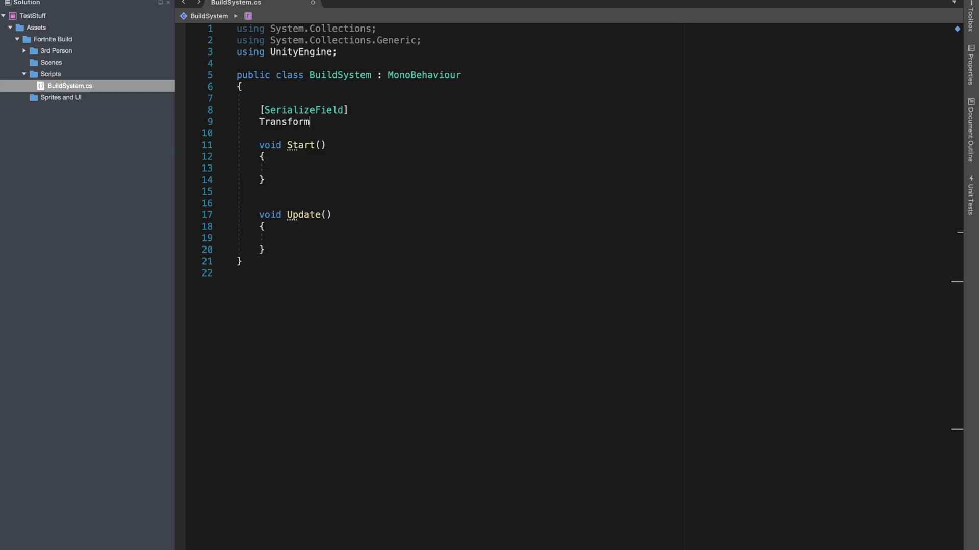
{"action": "type", "text": "\" \""}
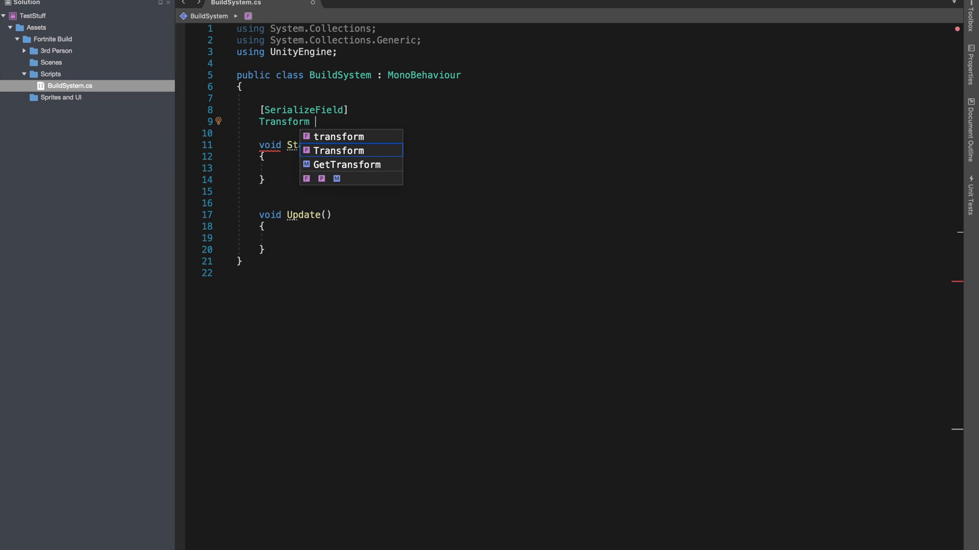
{"action": "type", "text": "Cam"}
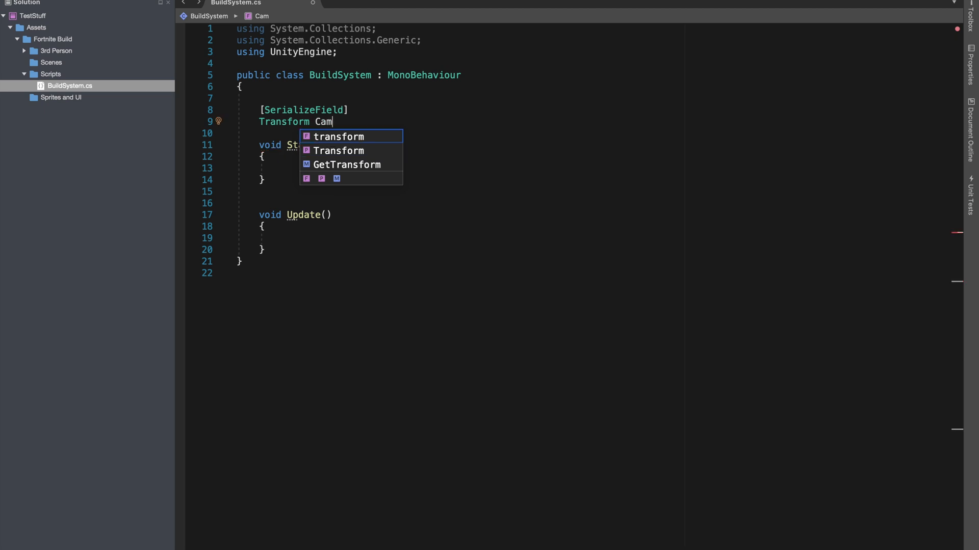
{"action": "type", "text": "Chil"}
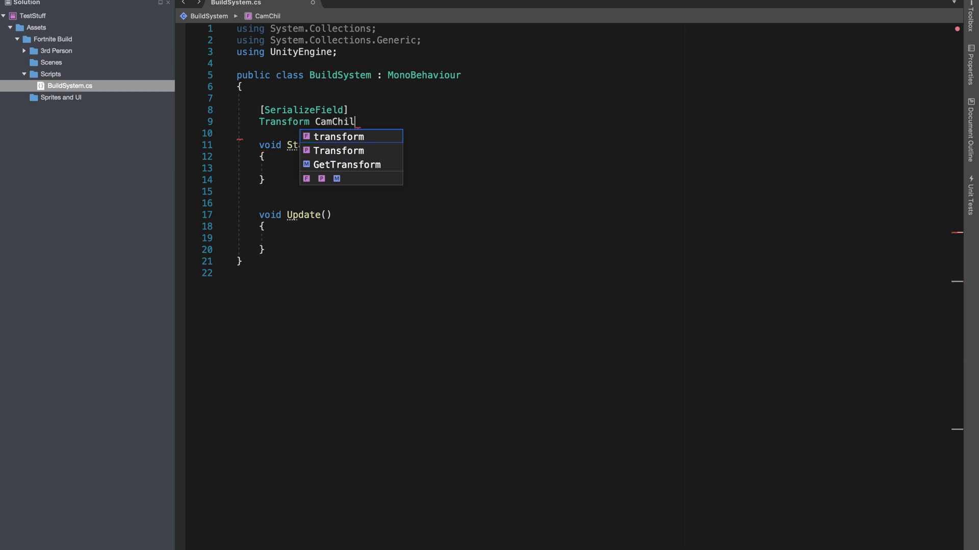
{"action": "type", "text": "d;"}
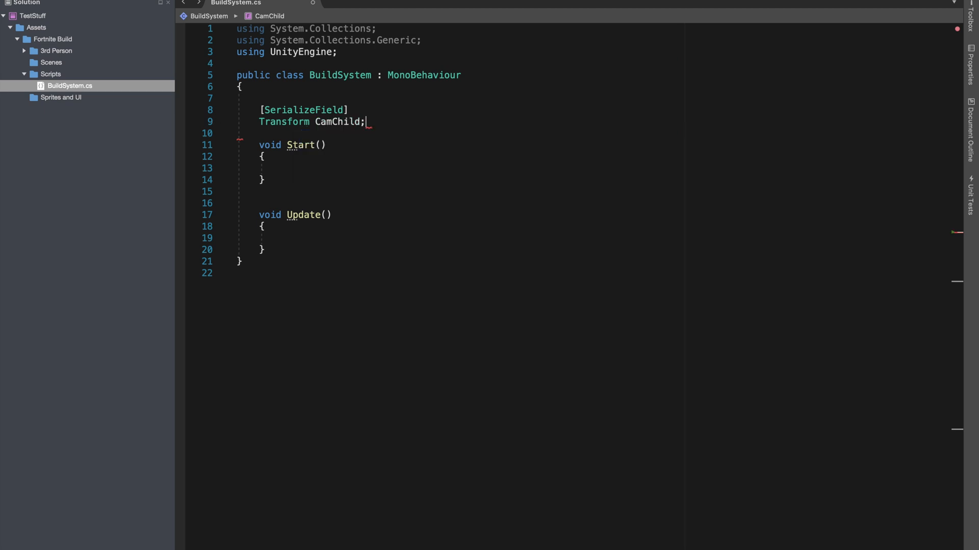
- In Update, write if(Physics.Raycast(CamChild.position, CamChild.forward, ...)) and begin the raycast hit variable
{"action": "type", "text": "if(Phy)"}
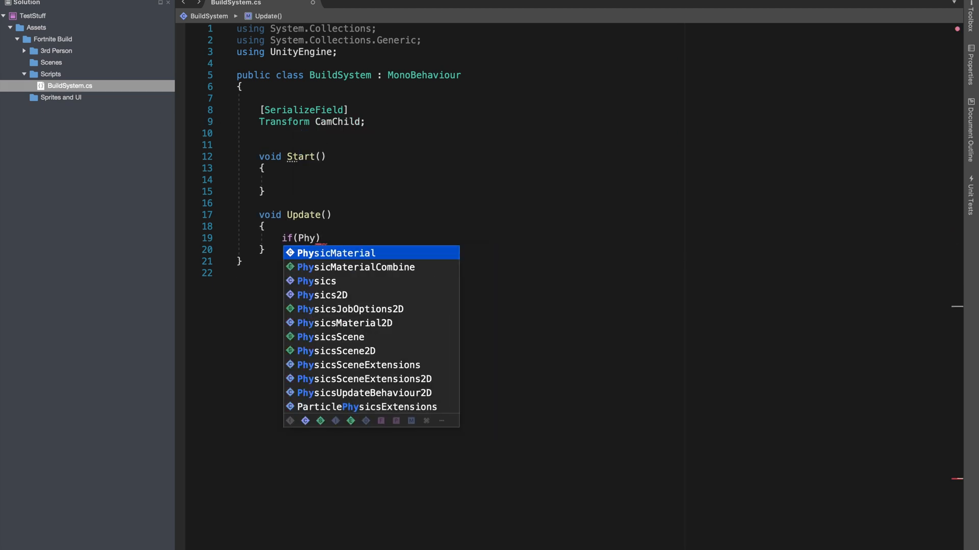
{"action": "type", "text": "sics"}
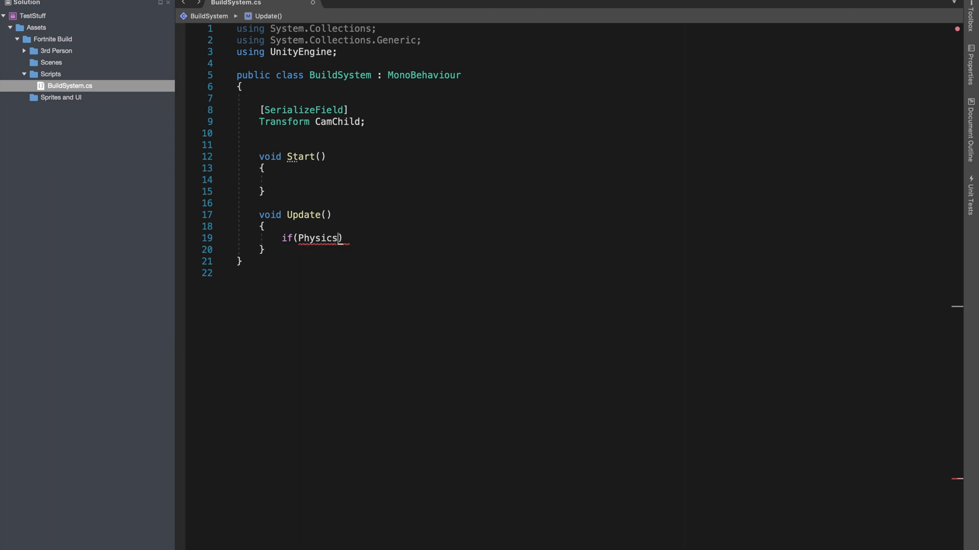
{"action": "type", "text": ".Raycast(Ca"}
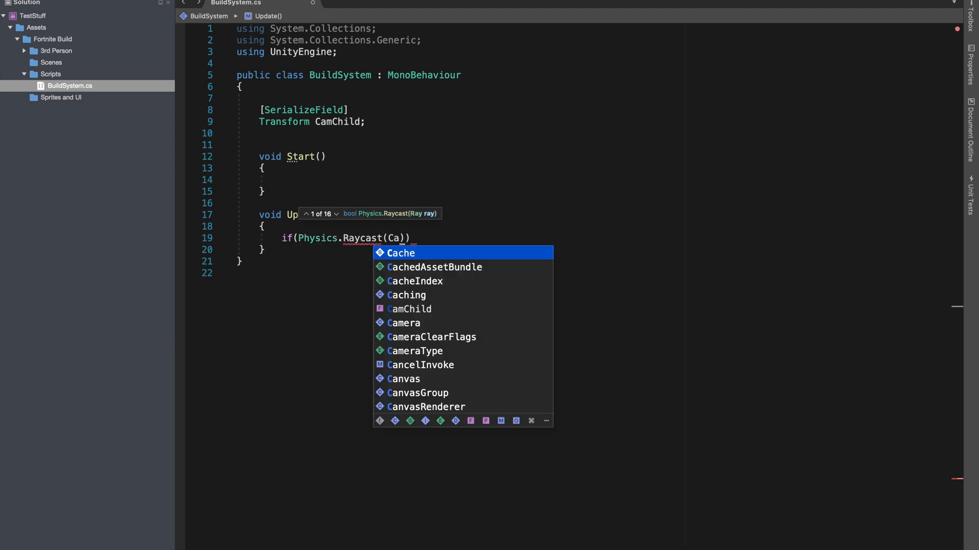
{"action": "type", "text": "mChild."}
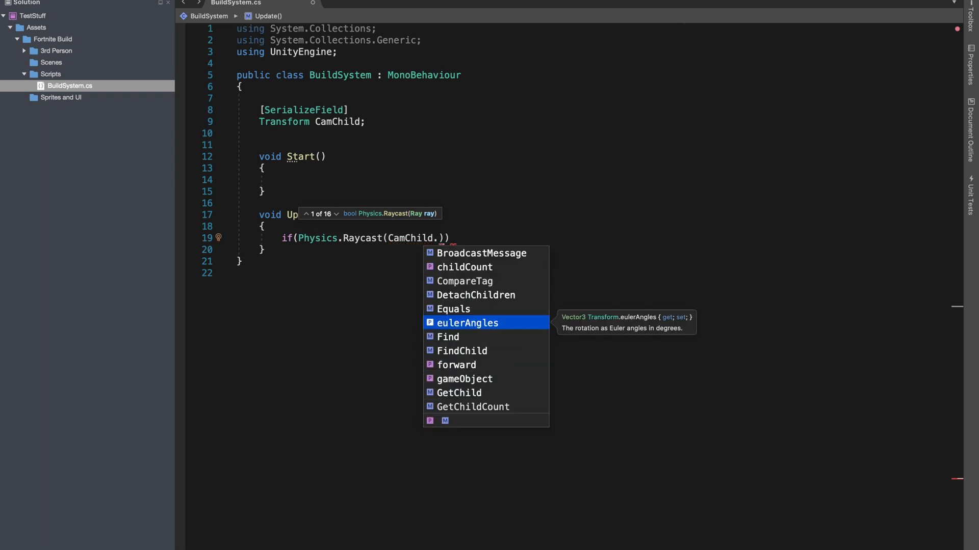
{"action": "type", "text": "position"}
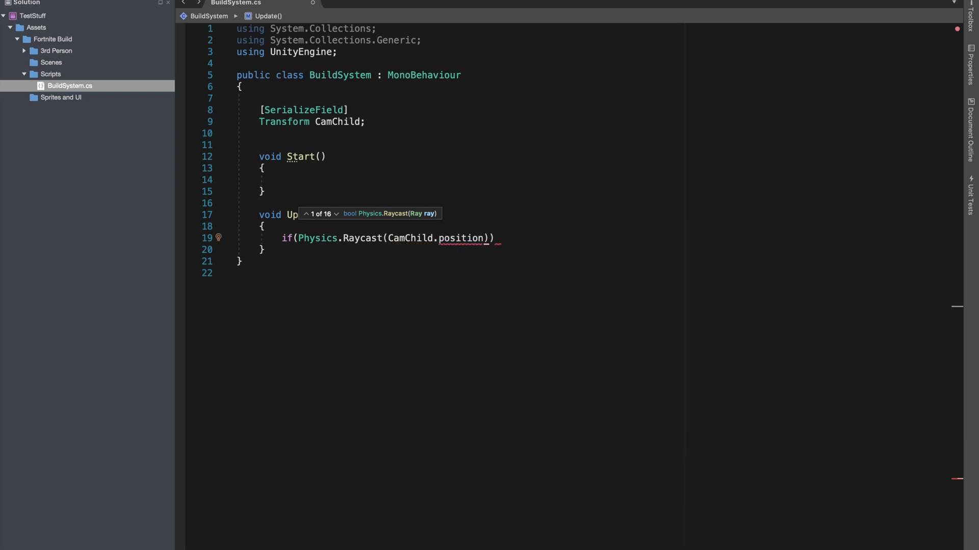
{"action": "type", "text": ",CamChild"}
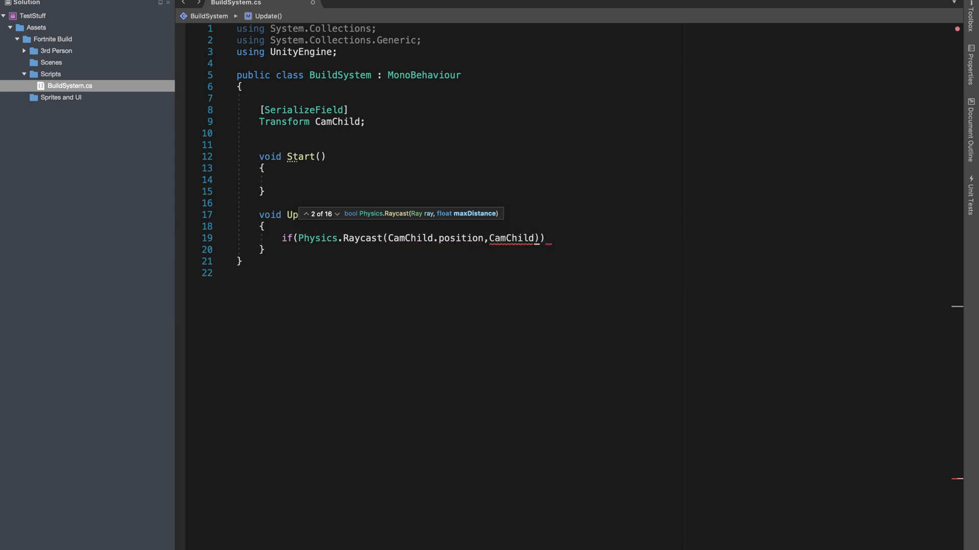
{"action": "type", "text": ".forward"}
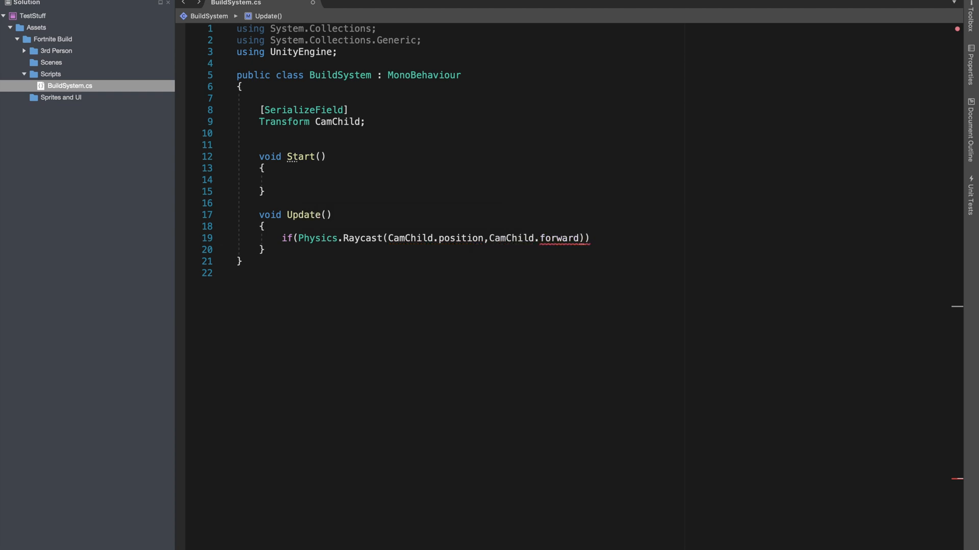
{"action": "double_click", "coordinate": [559, 238]}
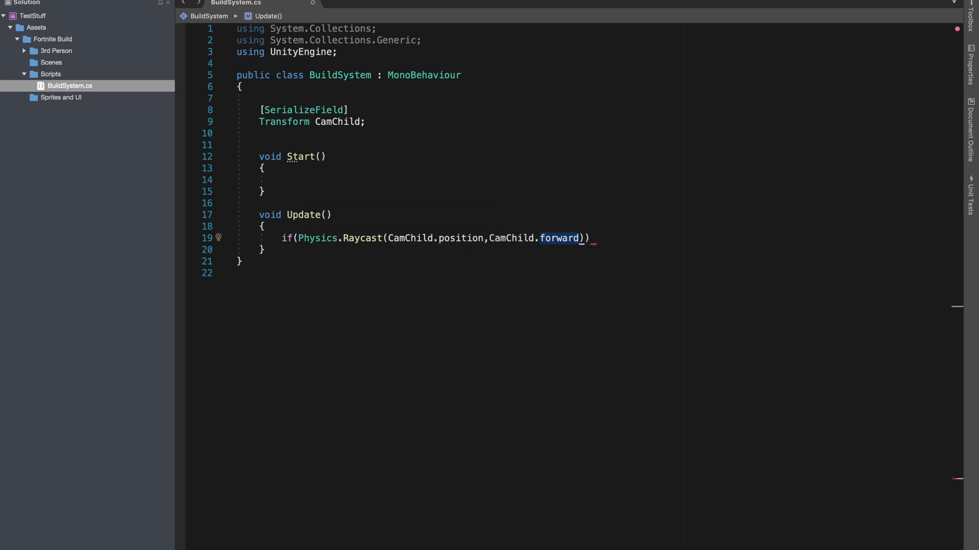
{"action": "type", "text": ","}
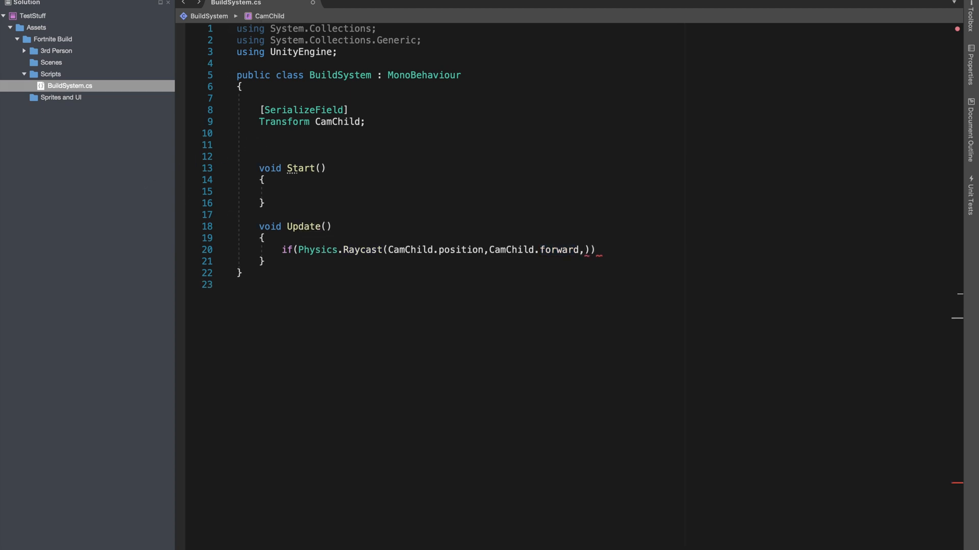
{"action": "type", "text": "raycast"}
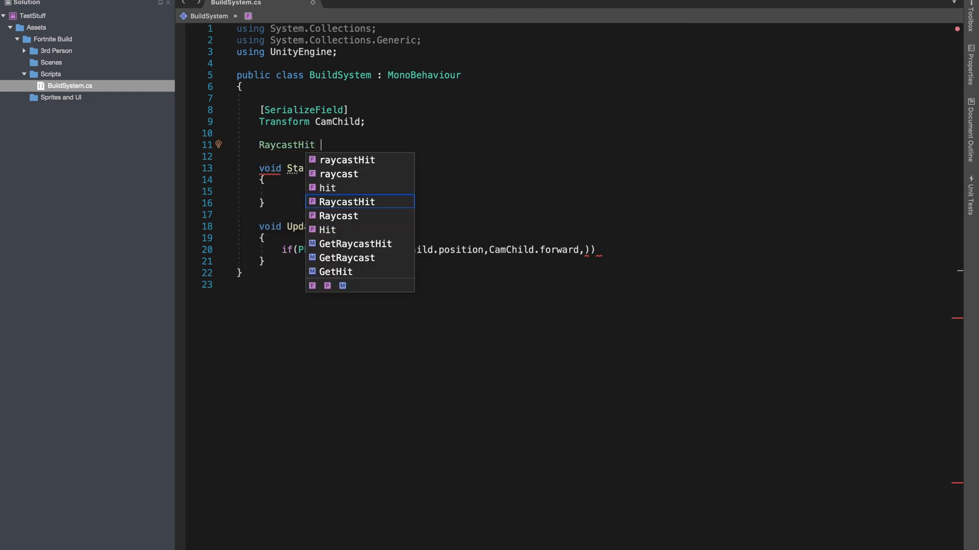
- Declare RaycastHit Hit and make the raycast output to Hit within a 6-unit distance
{"action": "type", "text": "Hit;"}
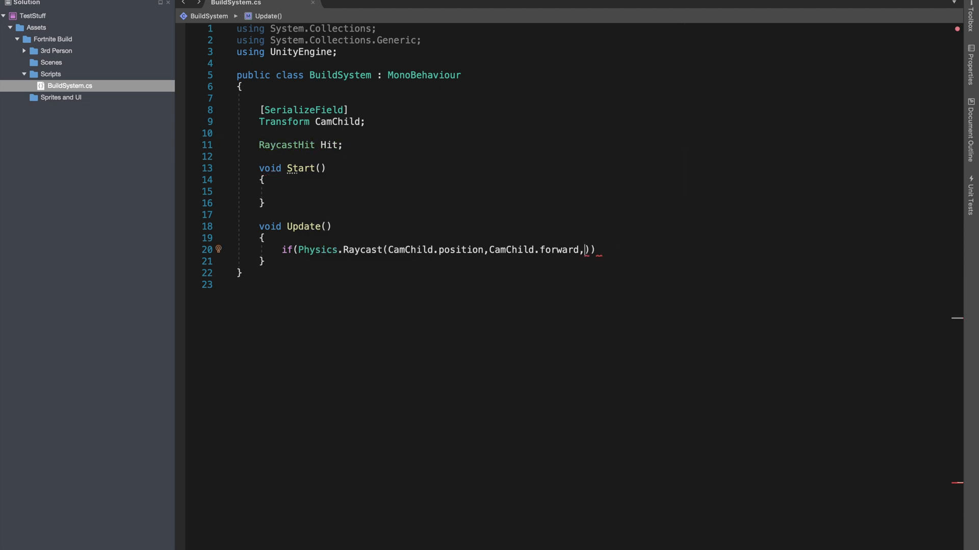
{"action": "type", "text": "out hit,"}
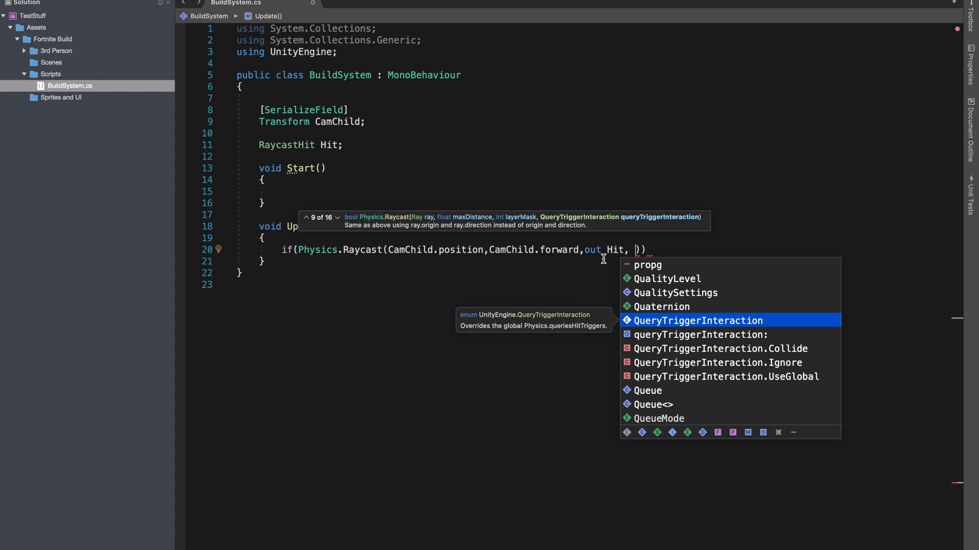
{"action": "type", "text": "4f)"}
{"action": "type", "text": "{"}
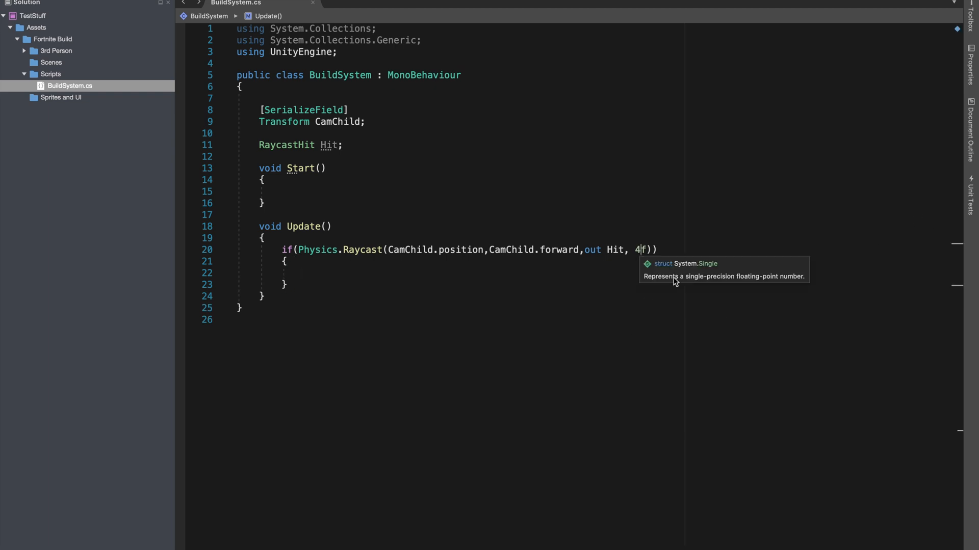
{"action": "type", "text": "6"}
{"action": "type", "text": "Transform"}
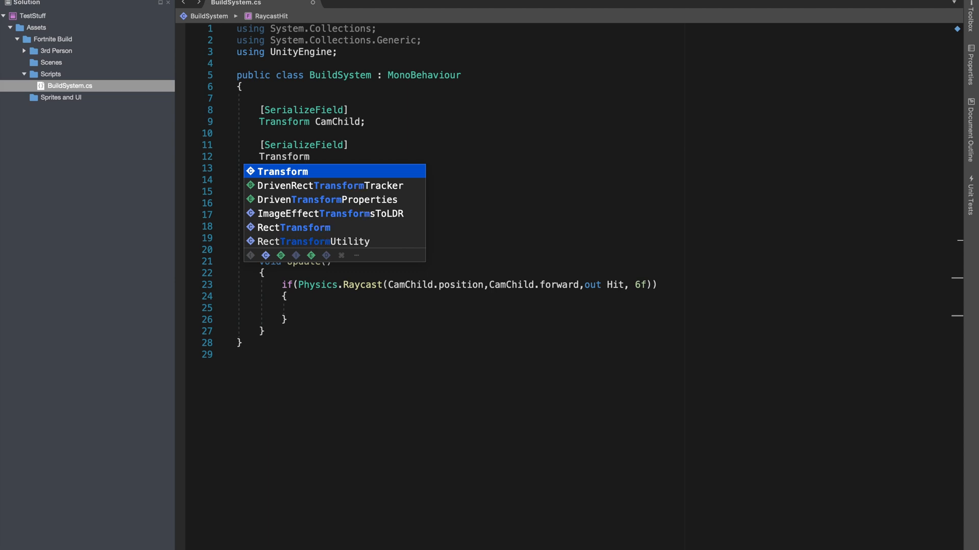
- Declare a serialized Transform FloorBuild and move the cursor into the raycast's body
{"action": "type", "text": "FloorB"}
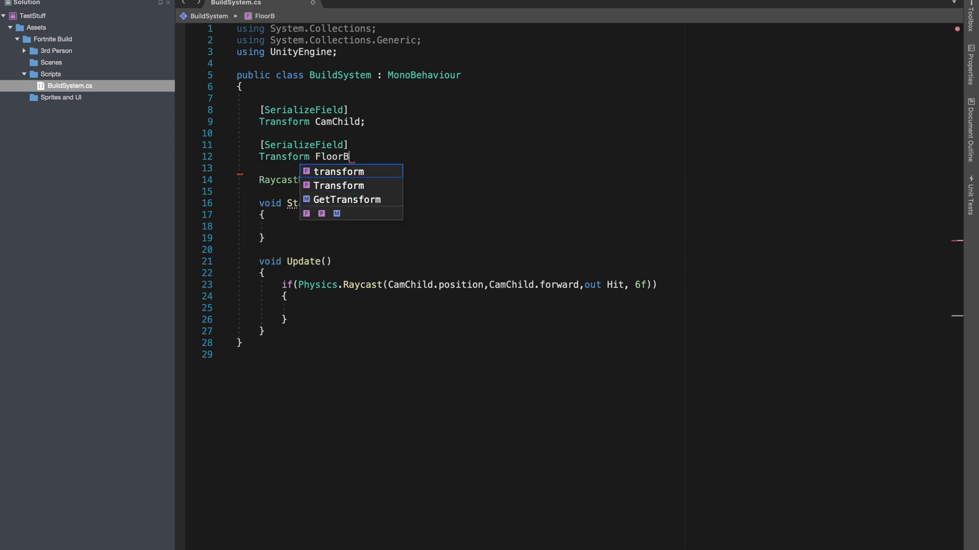
{"action": "type", "text": "uild;"}
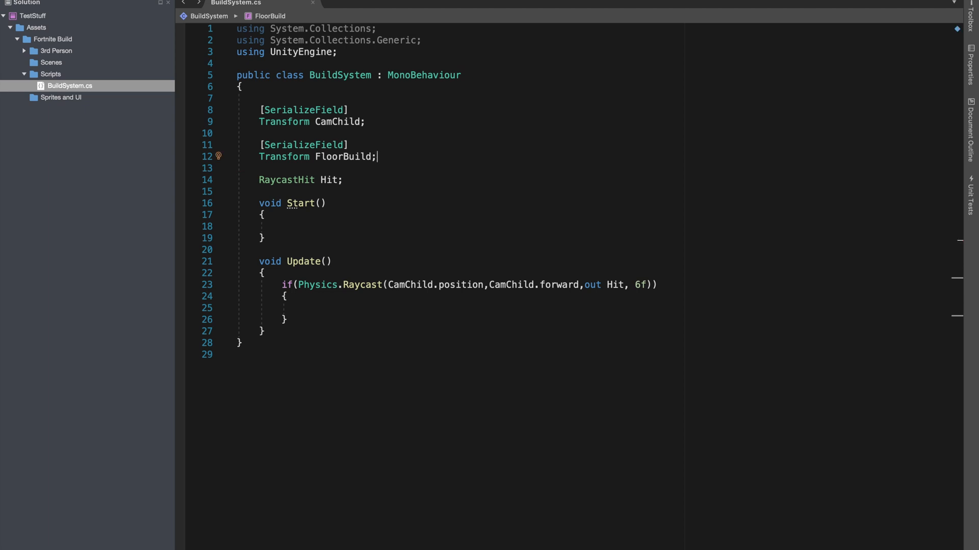
{"action": "left_click", "coordinate": [327, 180]}
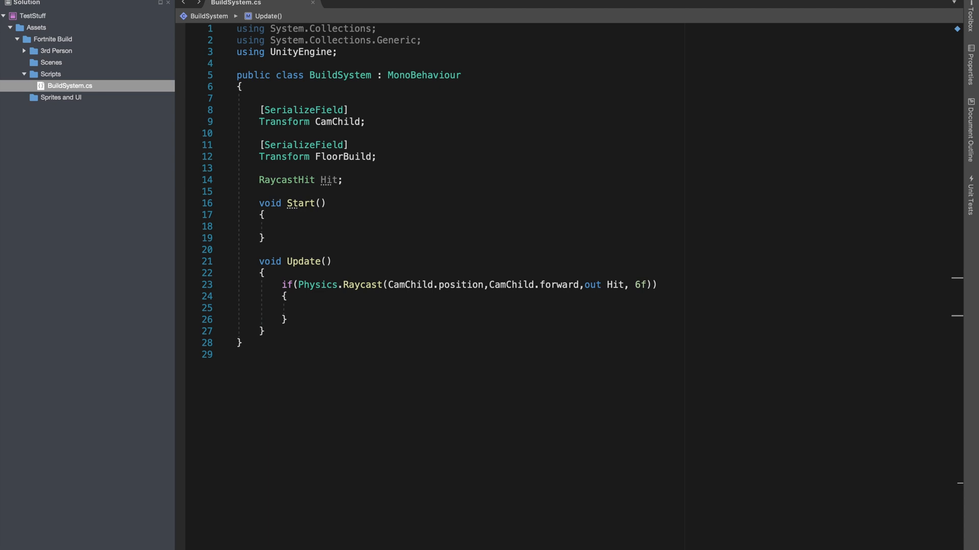
- Assign FloorBuild.position a new Vector3 using Mathf.RoundToInt on the hit point
{"action": "type", "text": "F"}
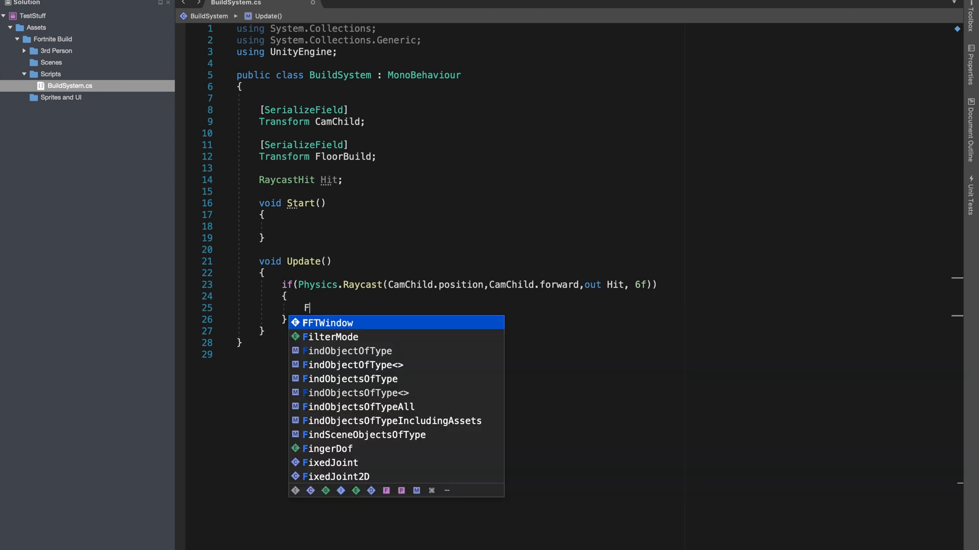
{"action": "type", "text": "loorBuild"}
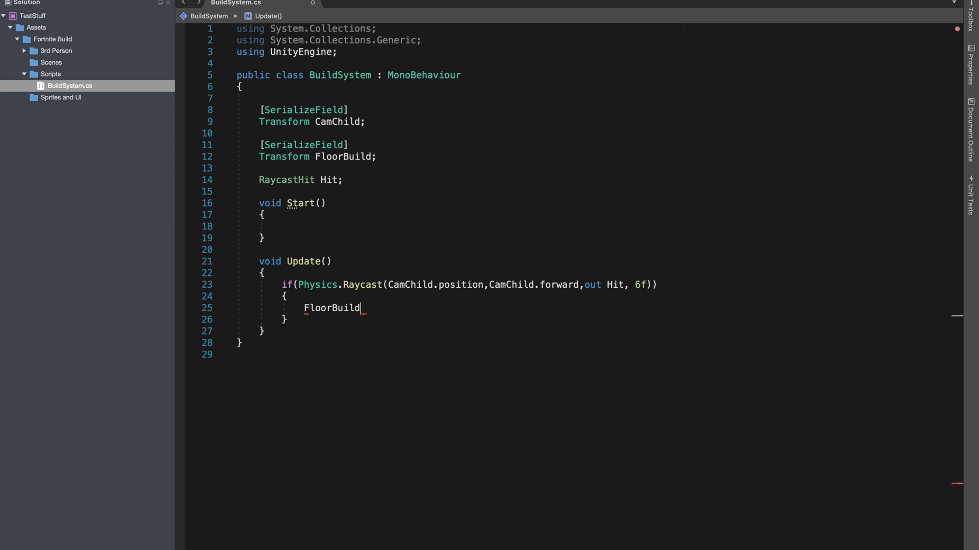
{"action": "type", "text": ".position ="}
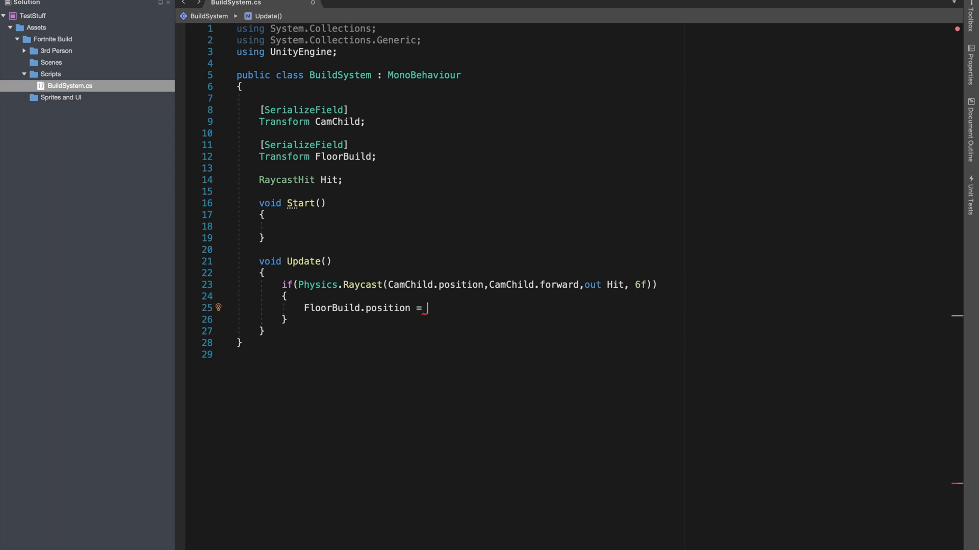
{"action": "type", "text": "new"}
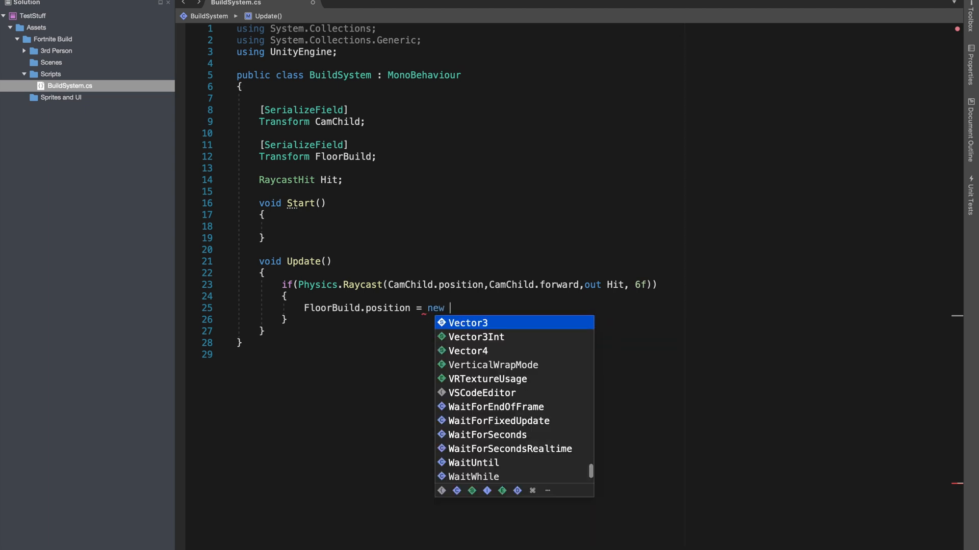
{"action": "type", "text": "Vector3(Ma"}
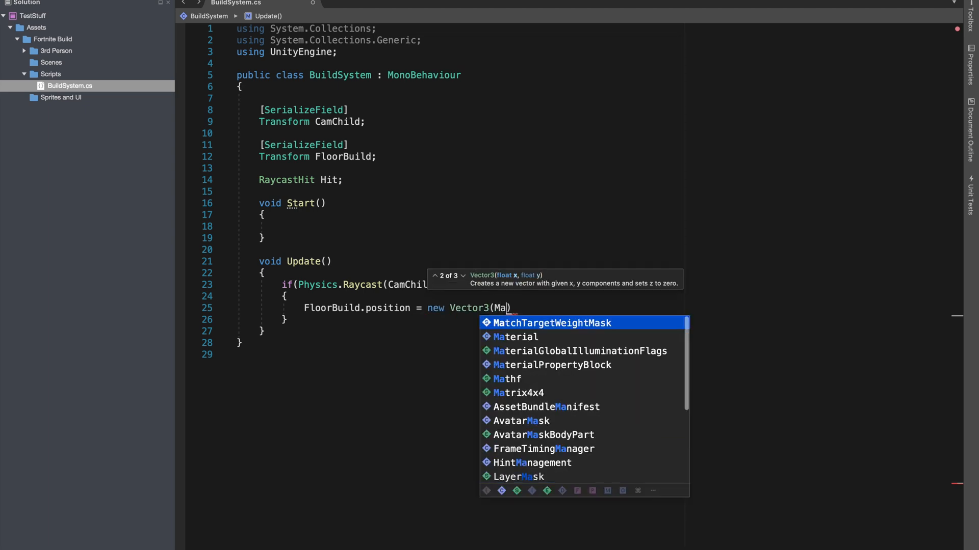
{"action": "type", "text": "th"}
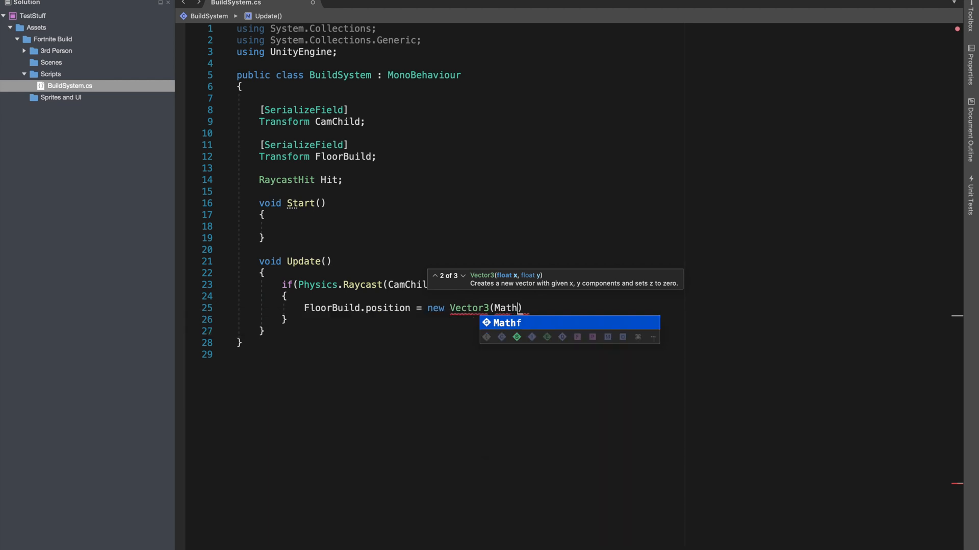
{"action": "type", "text": "f."}
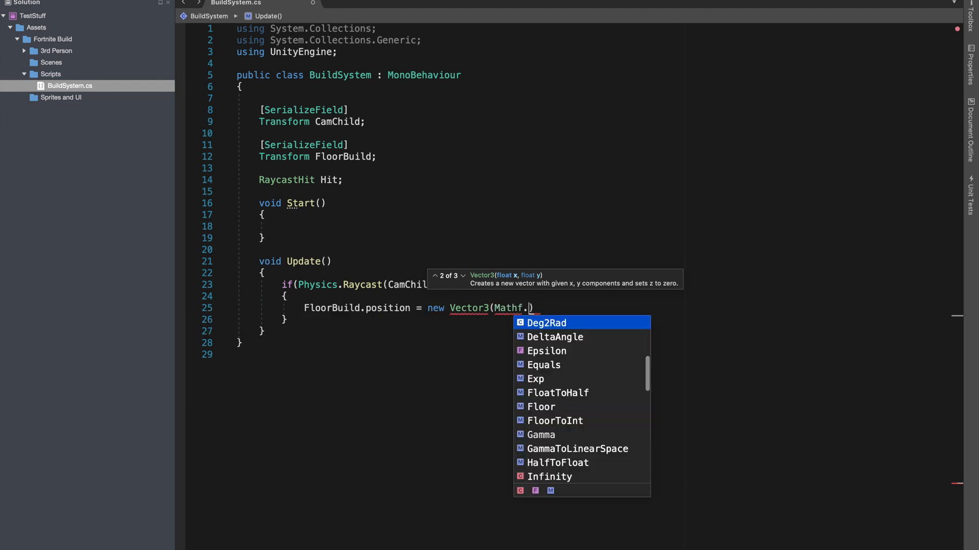
{"action": "type", "text": "RoundToInt"}
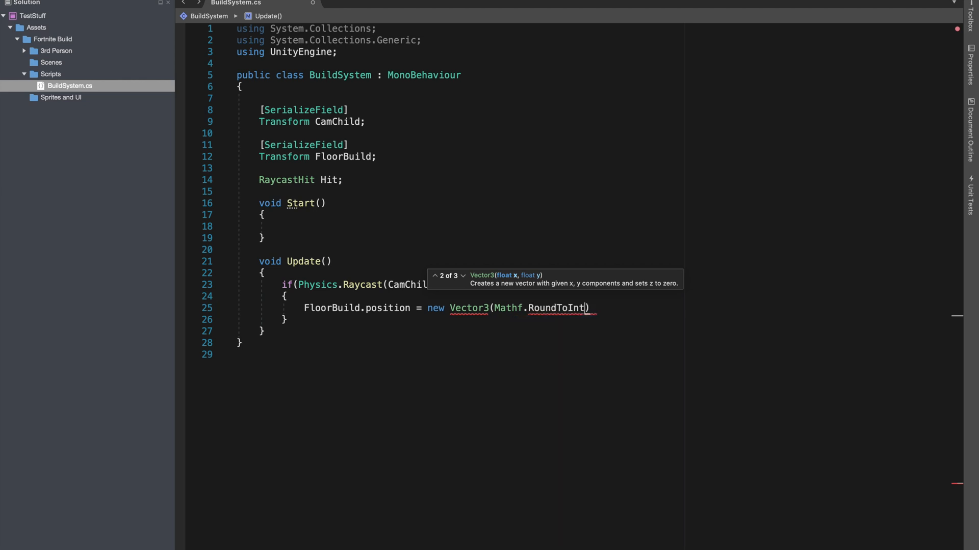
{"action": "type", "text": "(hi"}
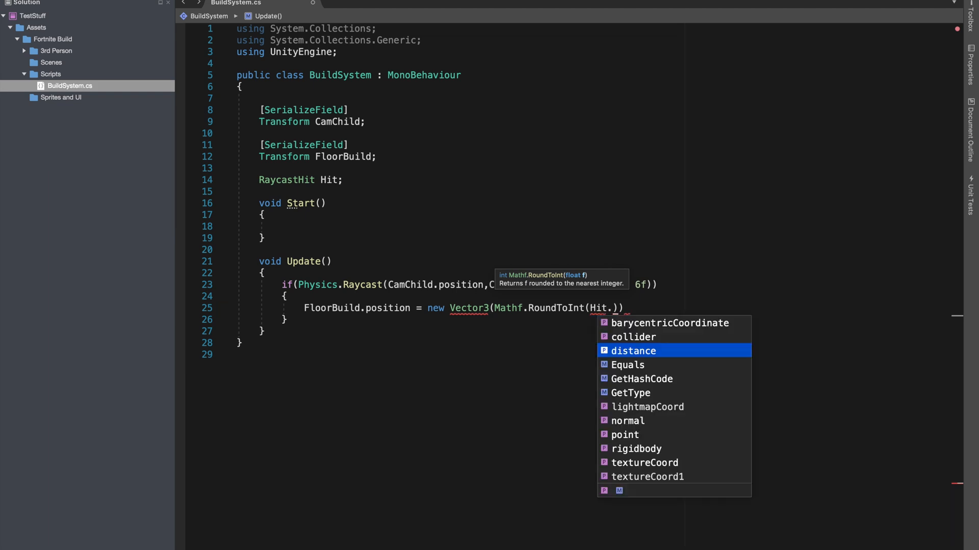
- Round Hit.point x, y and z into the three Vector3 components and close the statement
{"action": "type", "text": "x"}
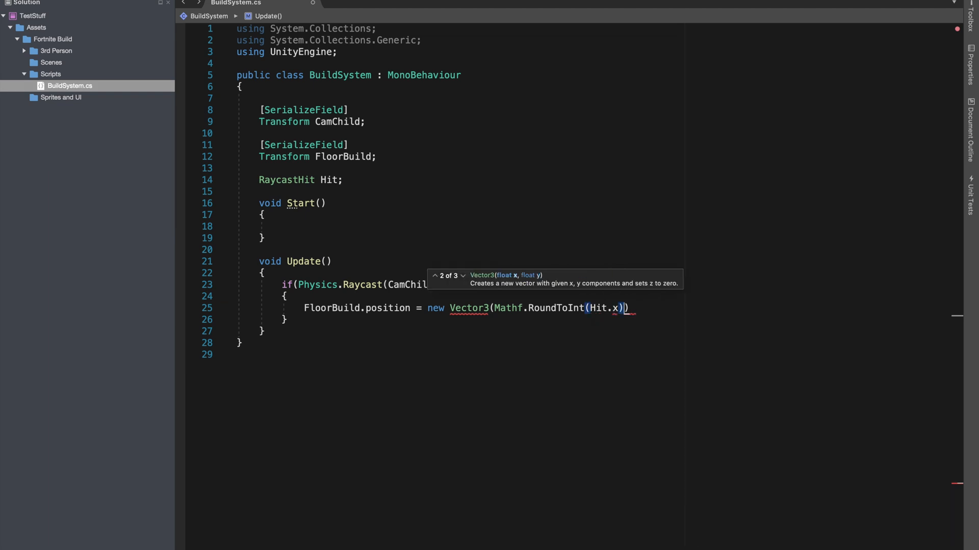
{"action": "type", "text": ","}
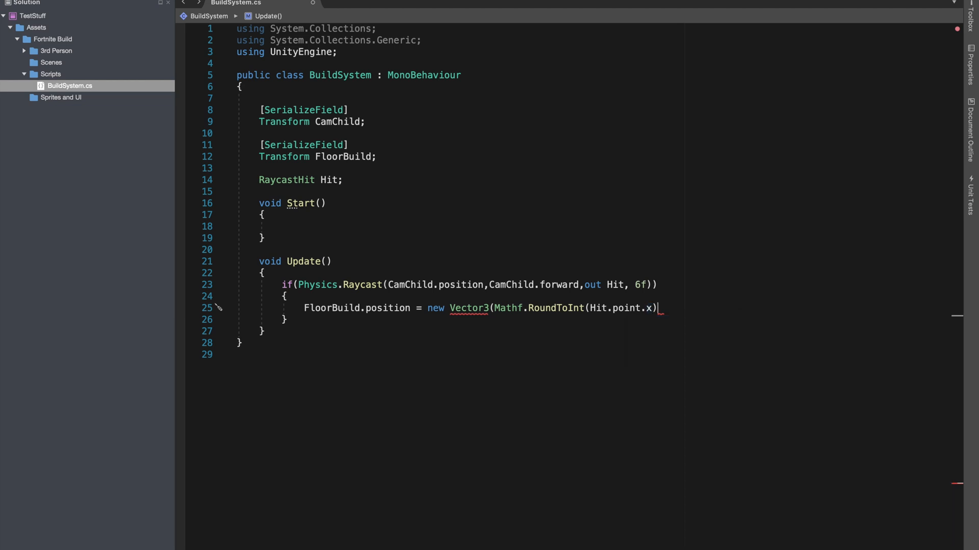
{"action": "type", "text": ","}
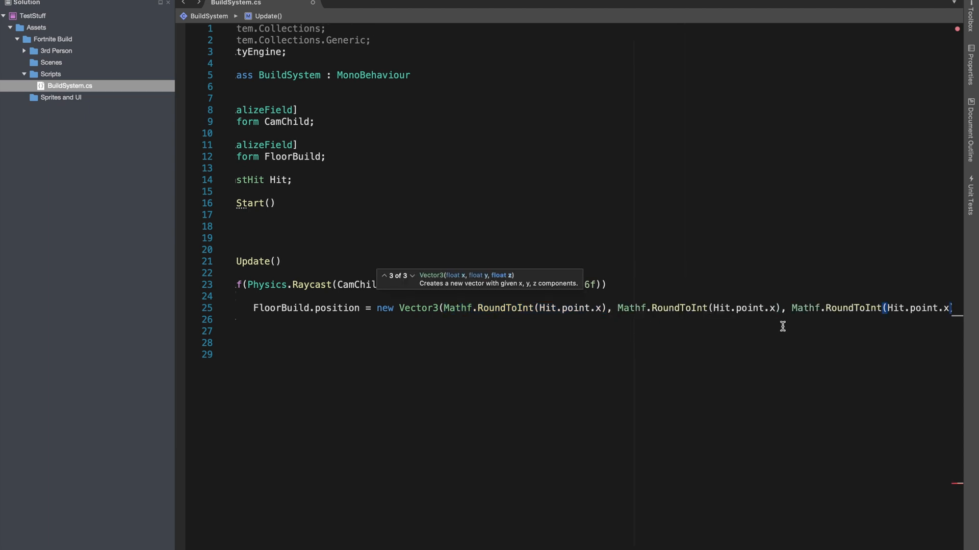
{"action": "type", "text": "y"}
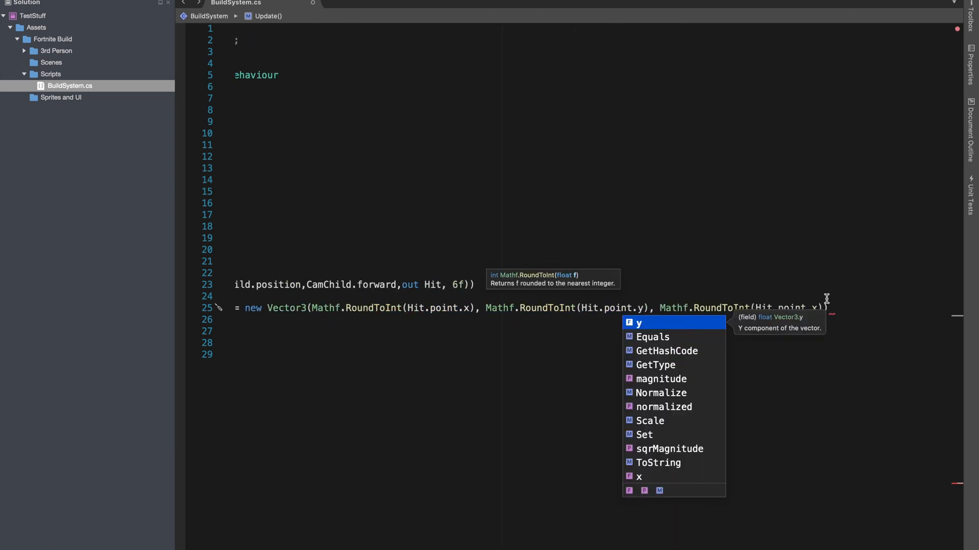
{"action": "type", "text": "z);"}
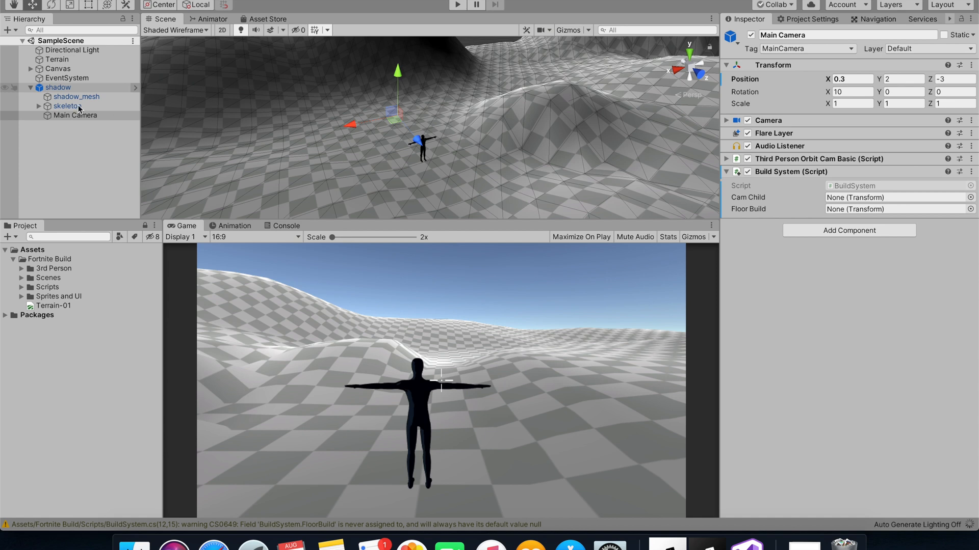
- Create an empty child under Main Camera and rename it Cam Child For Build
{"action": "left_click", "coordinate": [67, 105]}
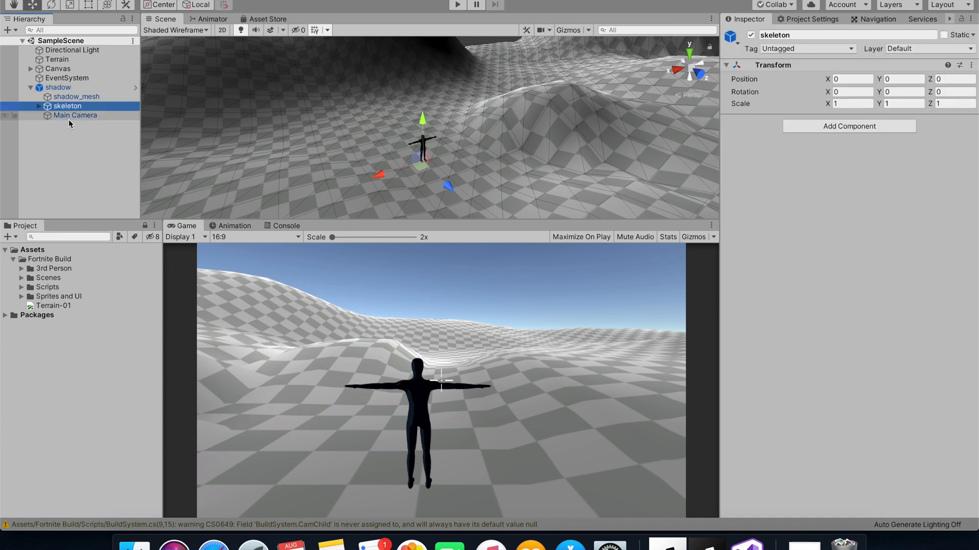
{"action": "right_click", "coordinate": [74, 115]}
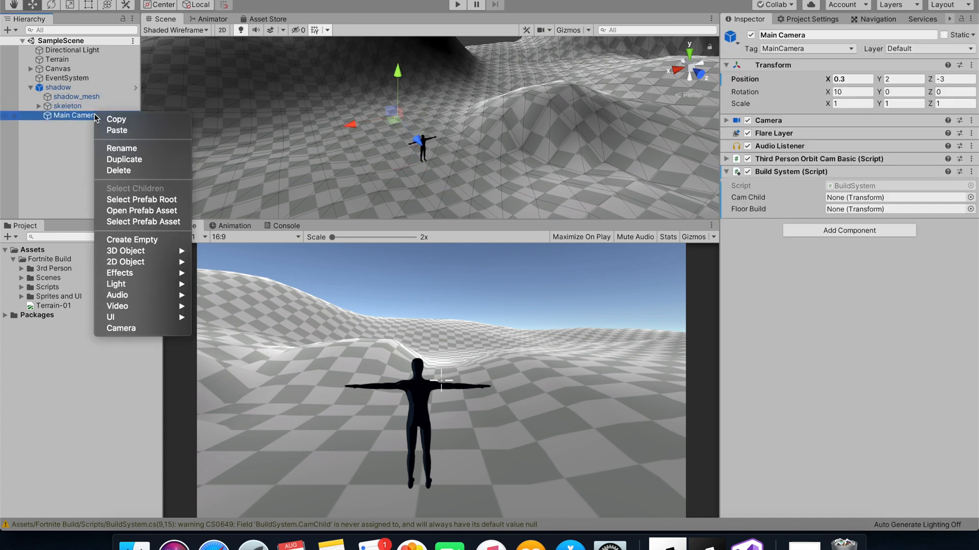
{"action": "mouse_move", "coordinate": [143, 222]}
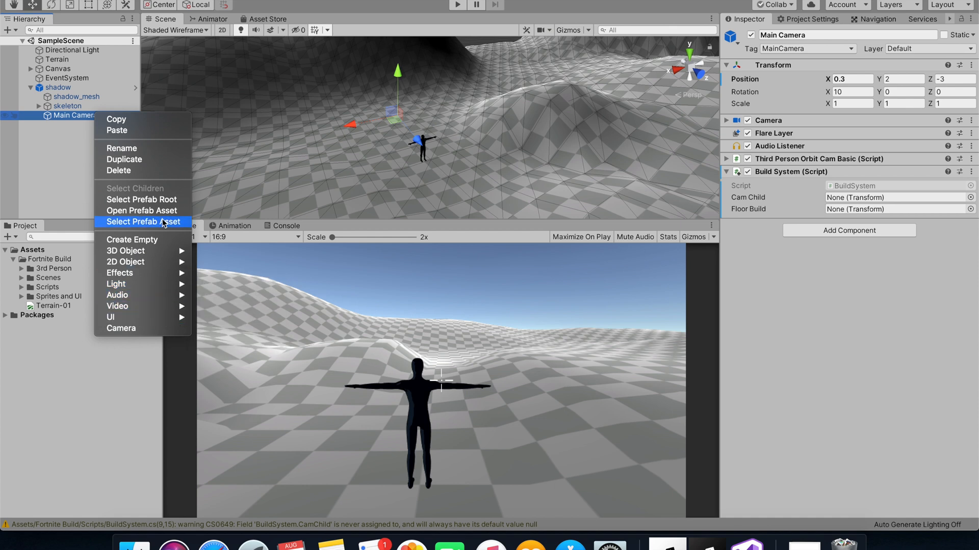
{"action": "left_click", "coordinate": [132, 240]}
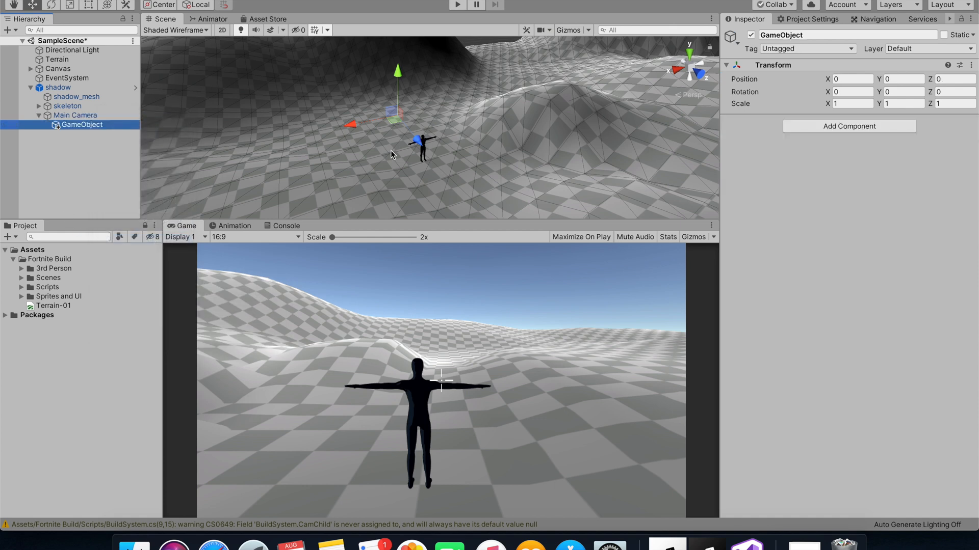
{"action": "double_click", "coordinate": [81, 125]}
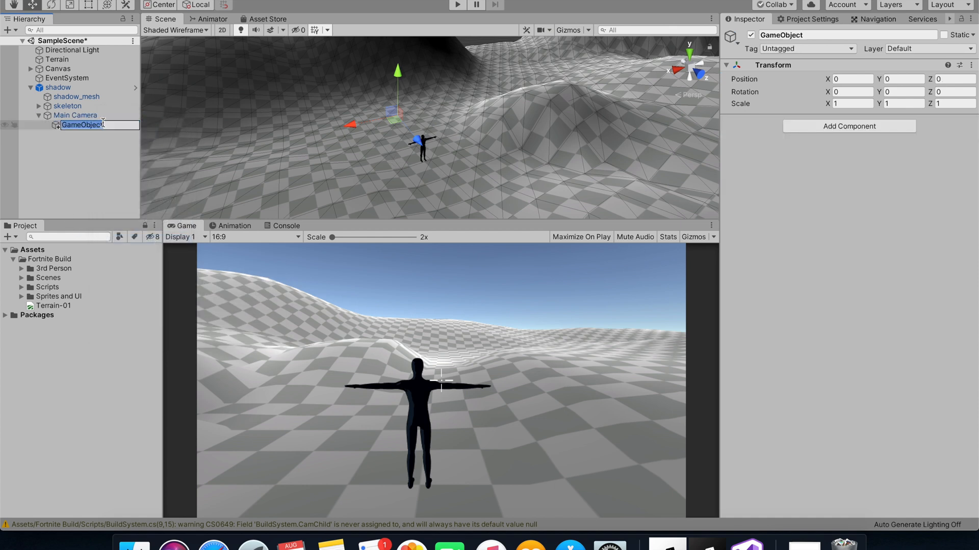
{"action": "type", "text": "Cam Child For Build"}
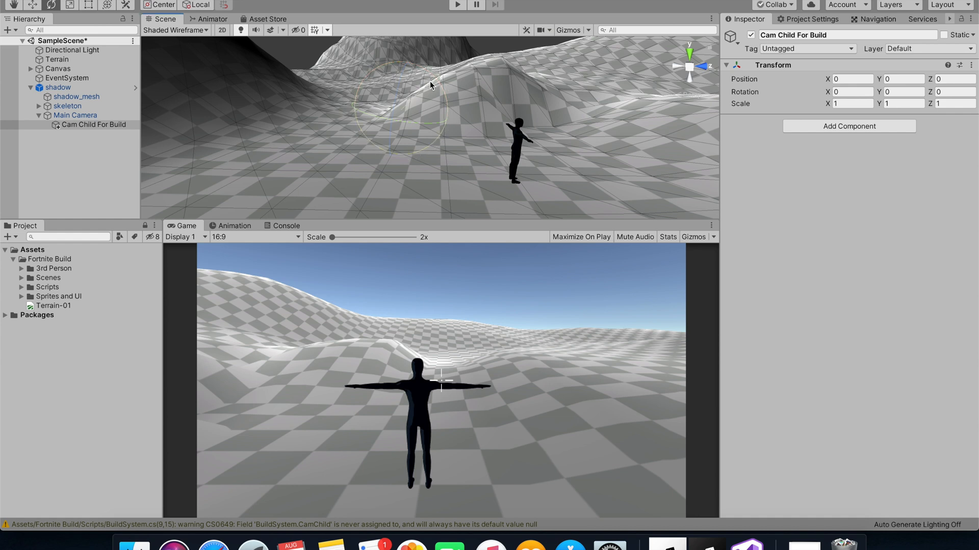
- Tilt Cam Child For Build about 30 degrees downward on X with the rotate tool
{"action": "left_click_drag", "start_coordinate": [429, 86], "coordinate": [471, 111]}
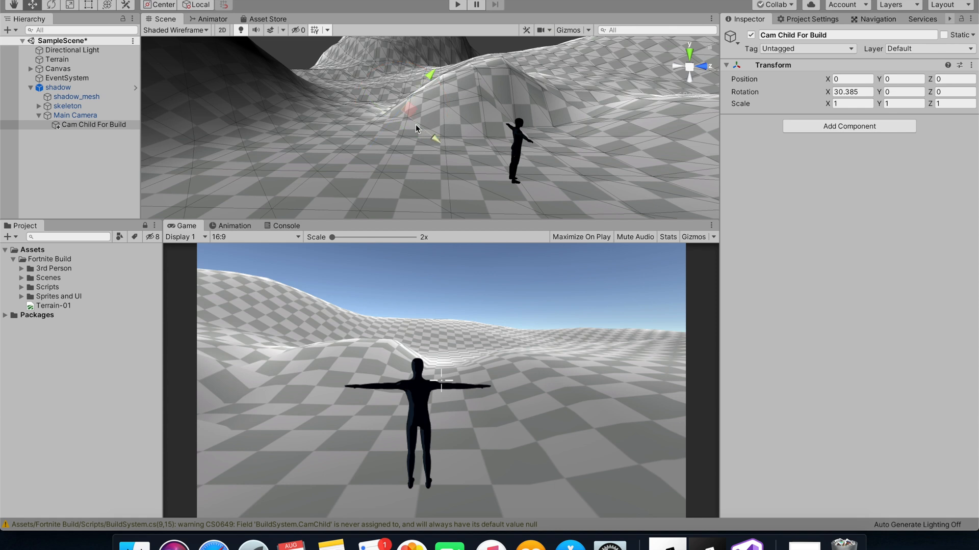
{"action": "left_click", "coordinate": [75, 115]}
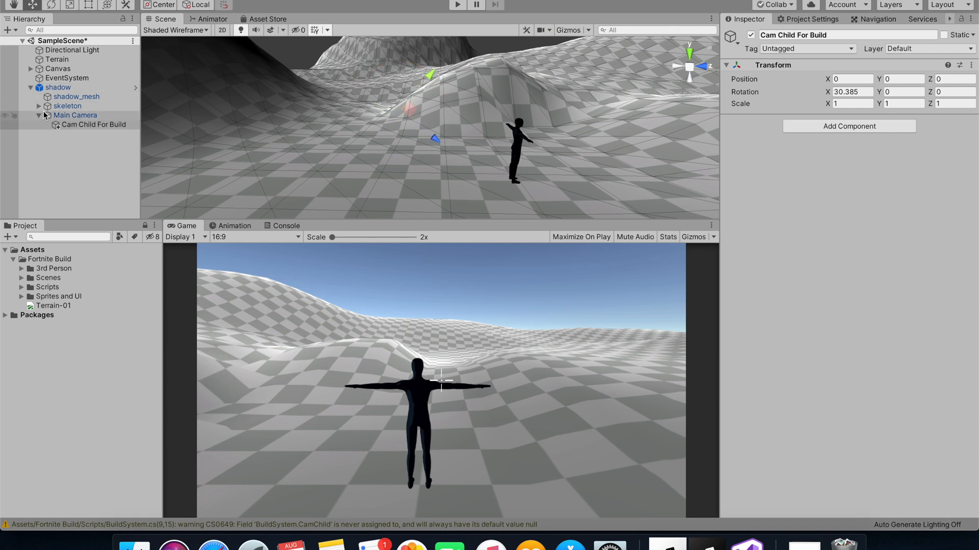
{"action": "left_click", "coordinate": [74, 115]}
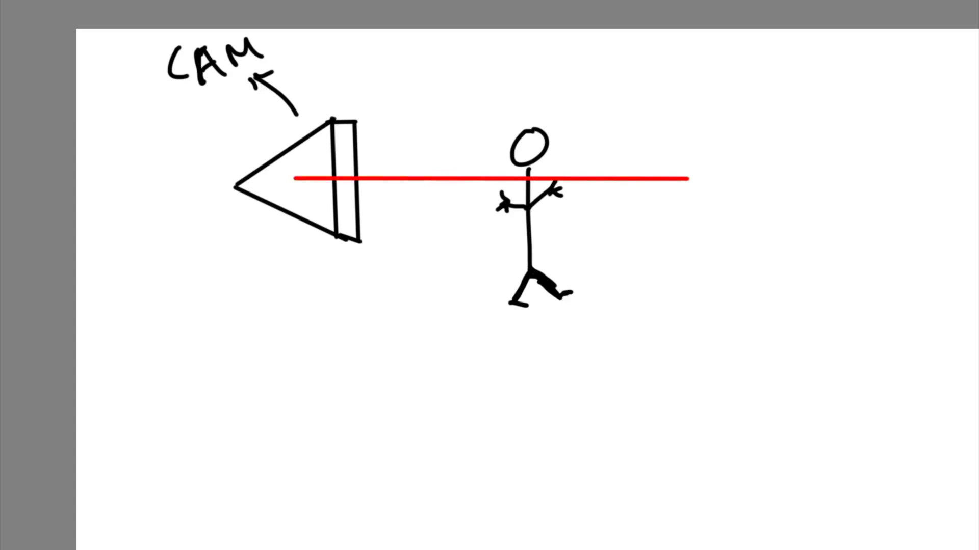
- Sketch the camera's red ray shooting out through the stick figure on the whiteboard
{"action": "left_click_drag", "start_coordinate": [293, 188], "coordinate": [549, 350]}
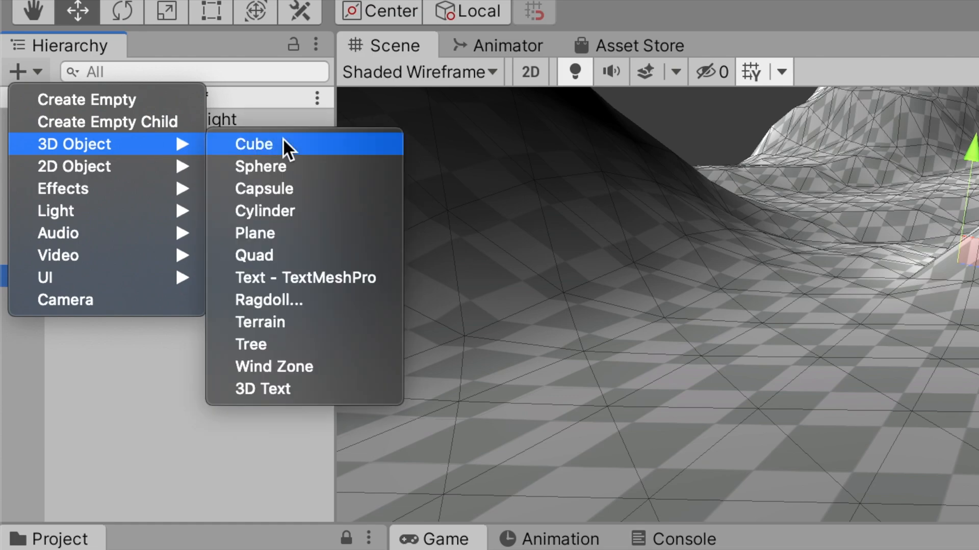
- Add a Cube, then assign Cam Child For Build and the Cube to Build System's Cam Child and Floor Build fields
{"action": "left_click", "coordinate": [252, 144]}
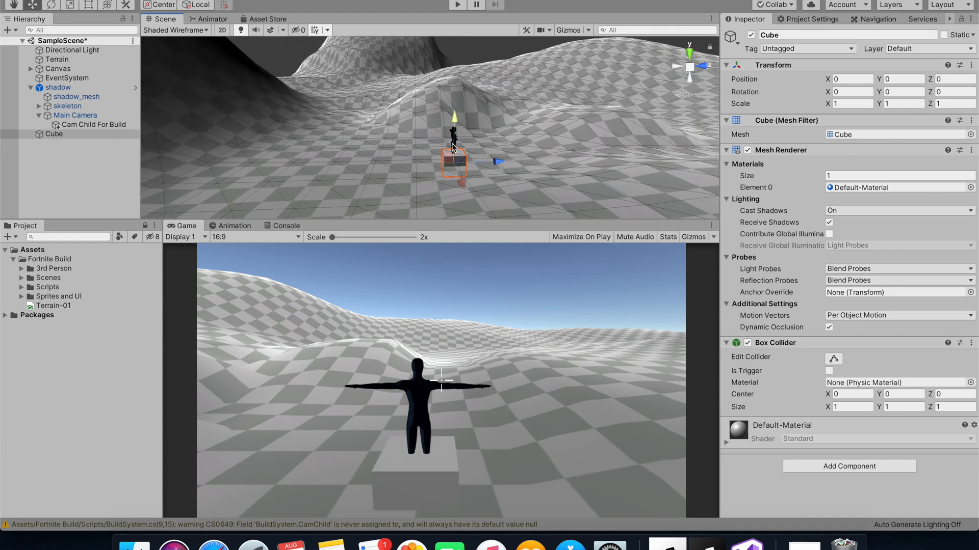
{"action": "left_click_drag", "start_coordinate": [498, 162], "coordinate": [390, 165]}
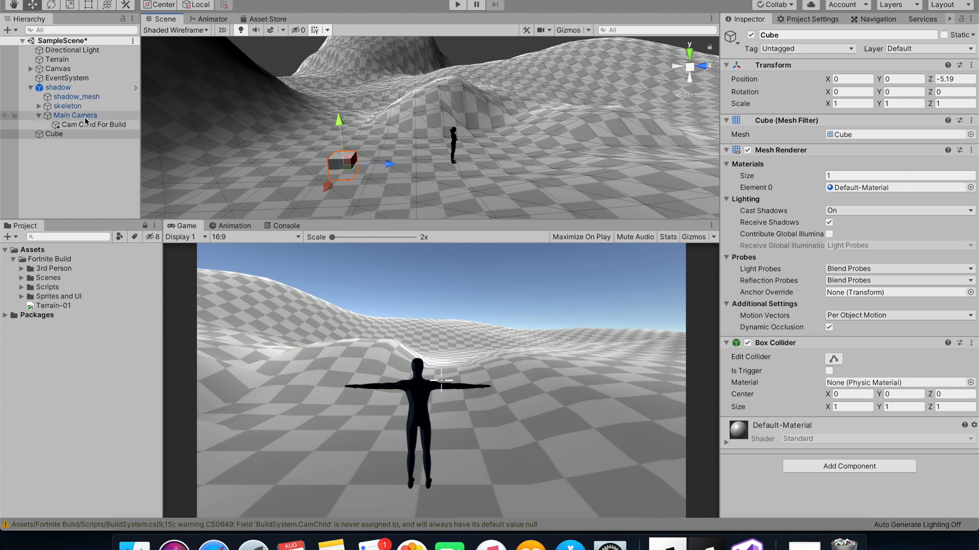
{"action": "left_click", "coordinate": [95, 125]}
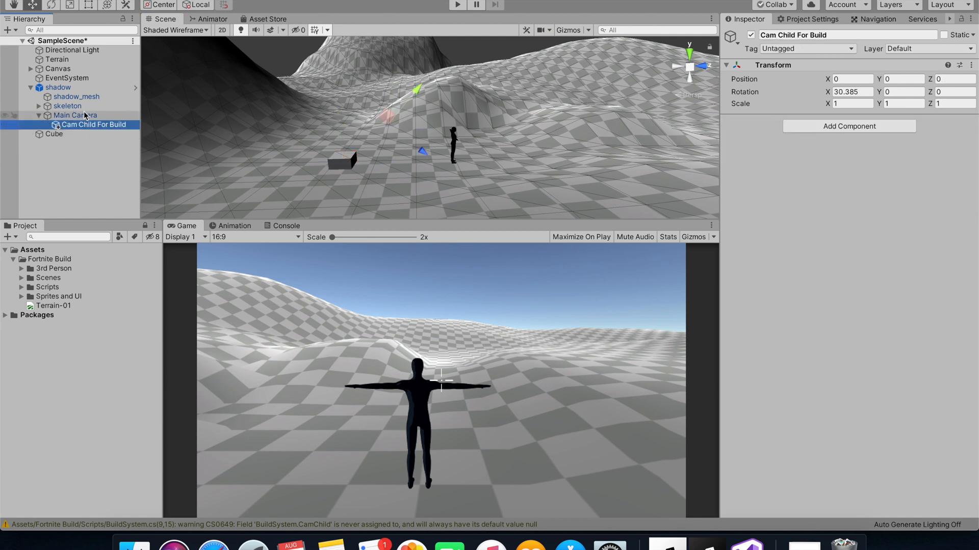
{"action": "left_click", "coordinate": [75, 115]}
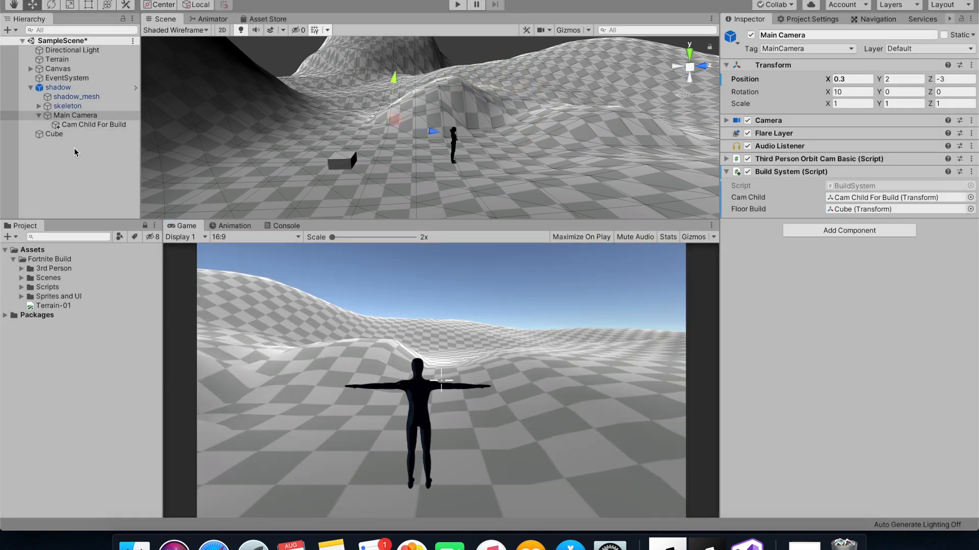
{"action": "left_click", "coordinate": [53, 133]}
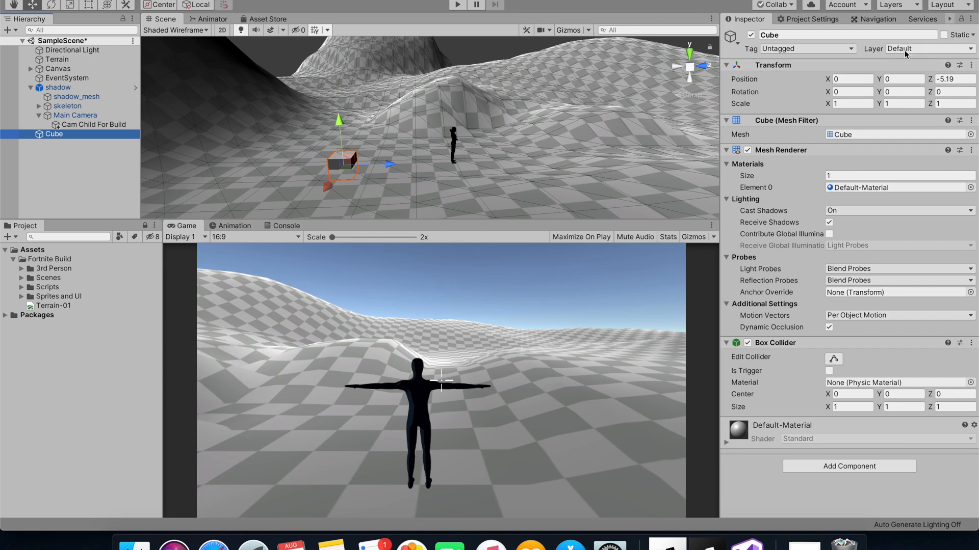
{"action": "left_click", "coordinate": [929, 47]}
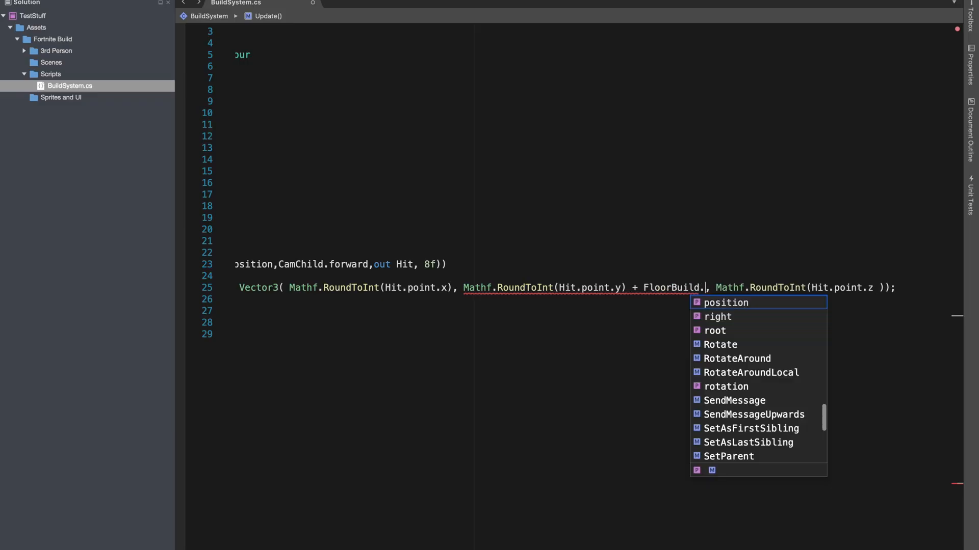
- Add FloorBuild.localScale.y to the rounded snap Y so the preview sits on the surface
{"action": "type", "text": "localScale."}
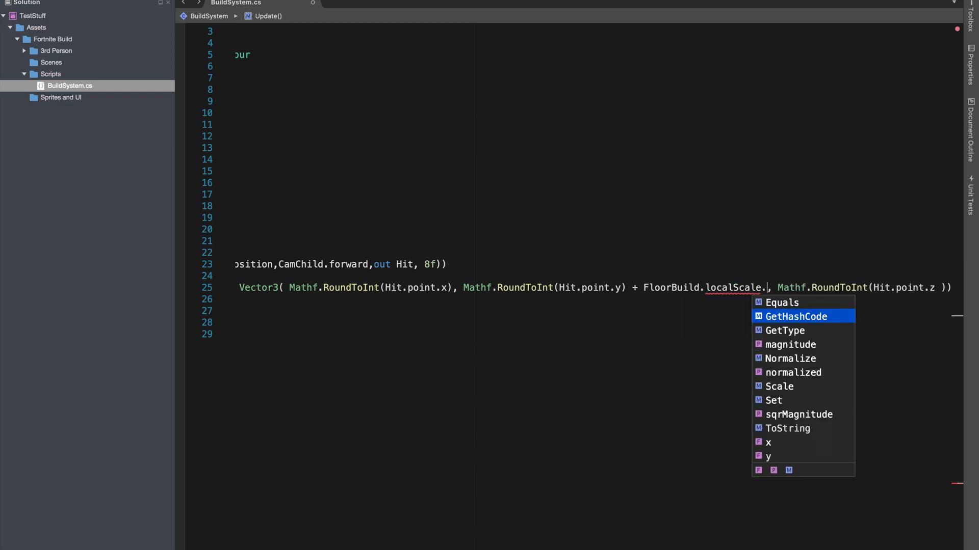
{"action": "type", "text": "y"}
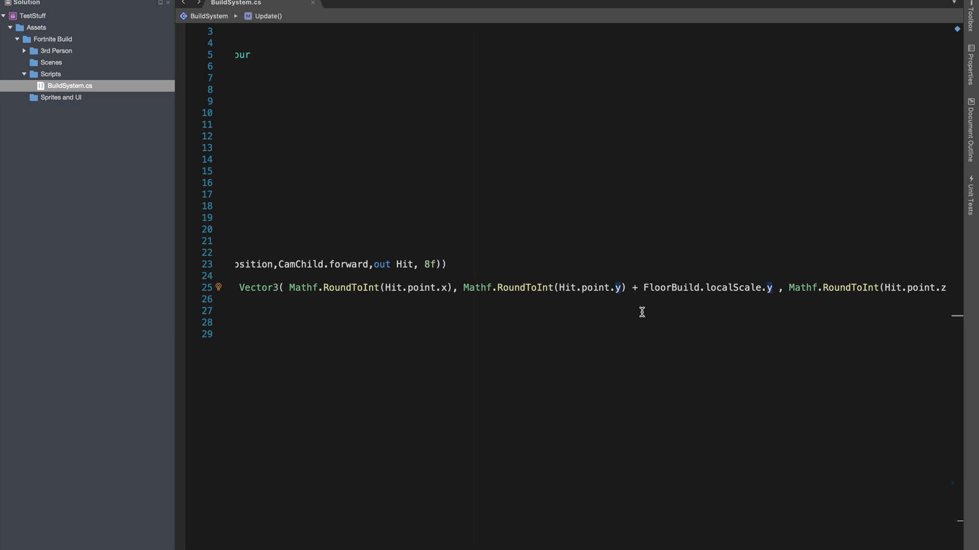
{"action": "scroll", "scroll_direction": "left", "scroll_amount": 3}
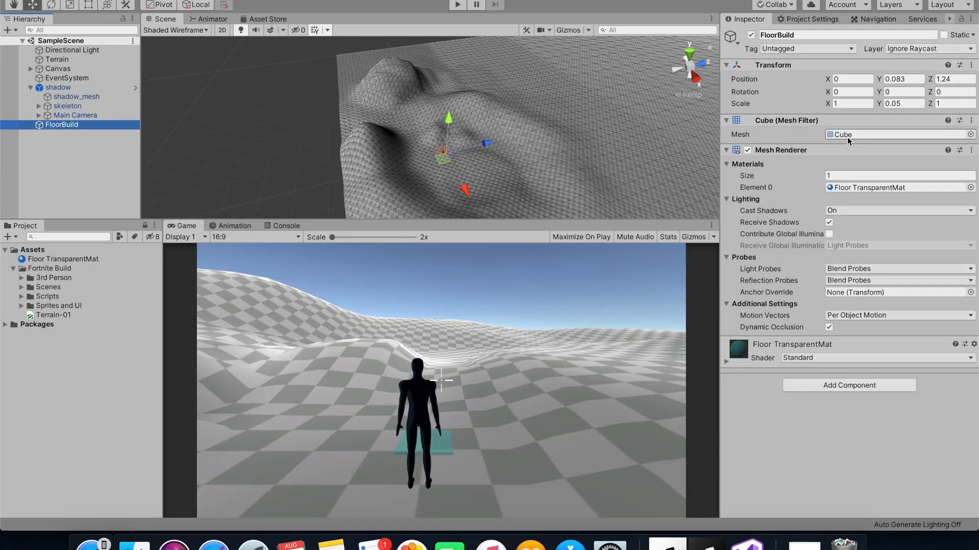
- Set the FloorBuild preview's scale X and Z to 3, keeping Y at 0.05
{"action": "left_click", "coordinate": [848, 103]}
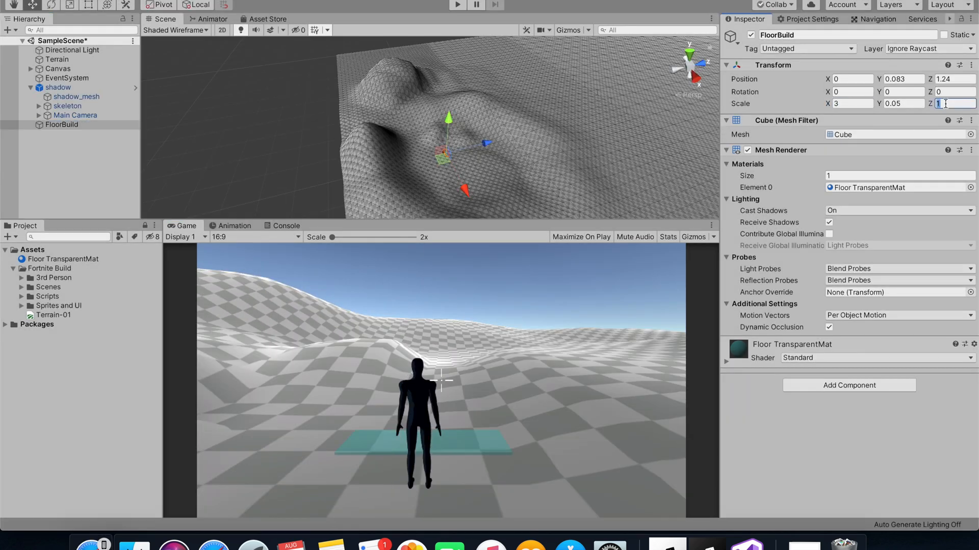
{"action": "type", "text": "3"}
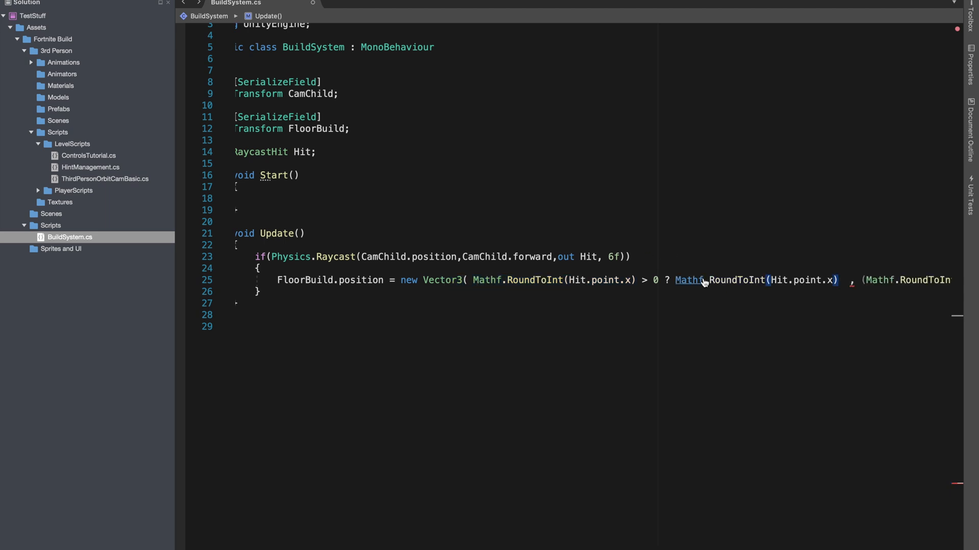
- Write the X component as RoundToInt(Hit.point.x) != 0 ? RoundToInt(Hit.point.x/3) * 3 : 3
{"action": "type", "text": "/3"}
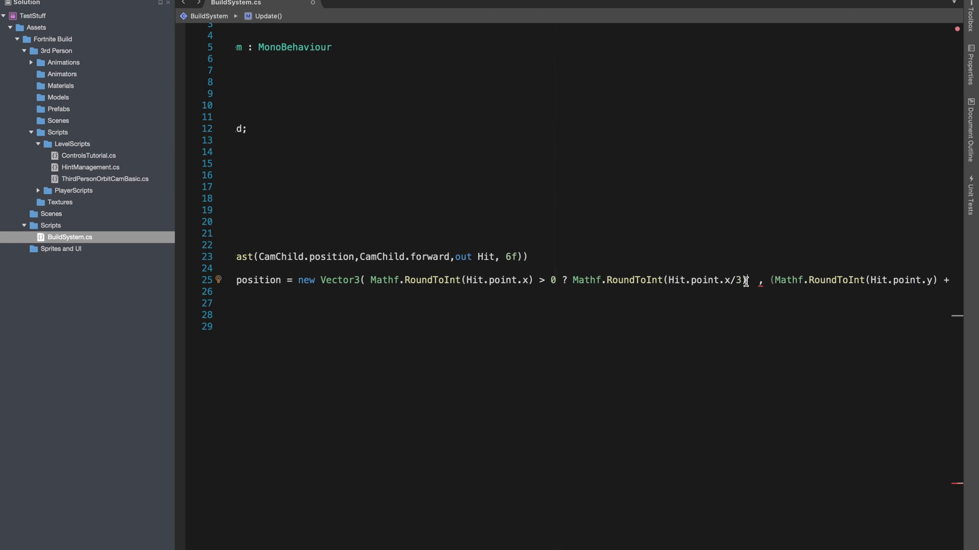
{"action": "type", "text": "*"}
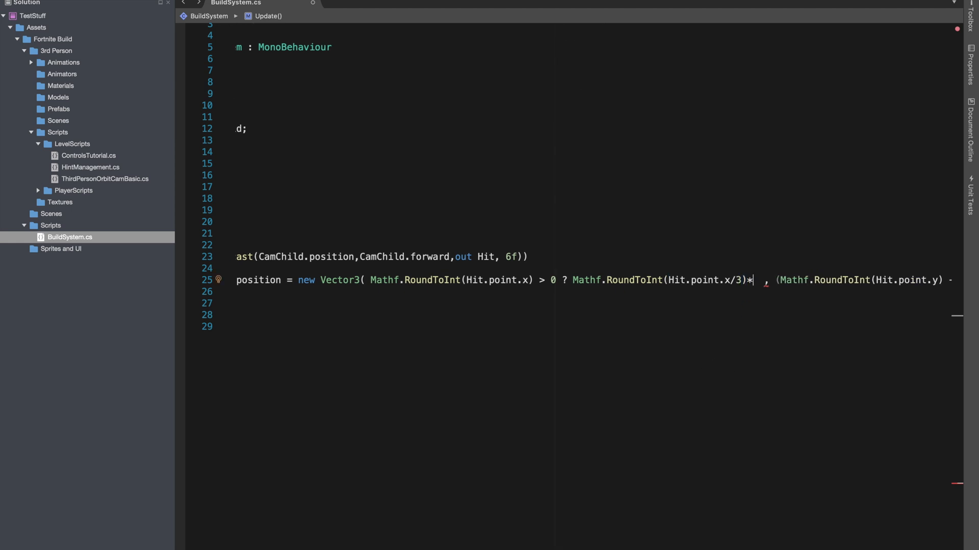
{"action": "type", "text": "3"}
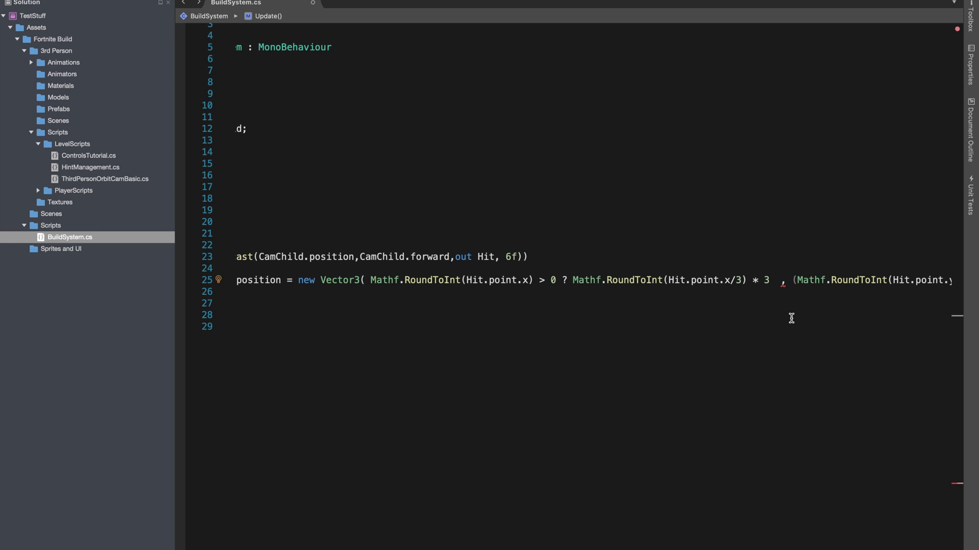
{"action": "scroll", "scroll_direction": "right", "scroll_amount": 3}
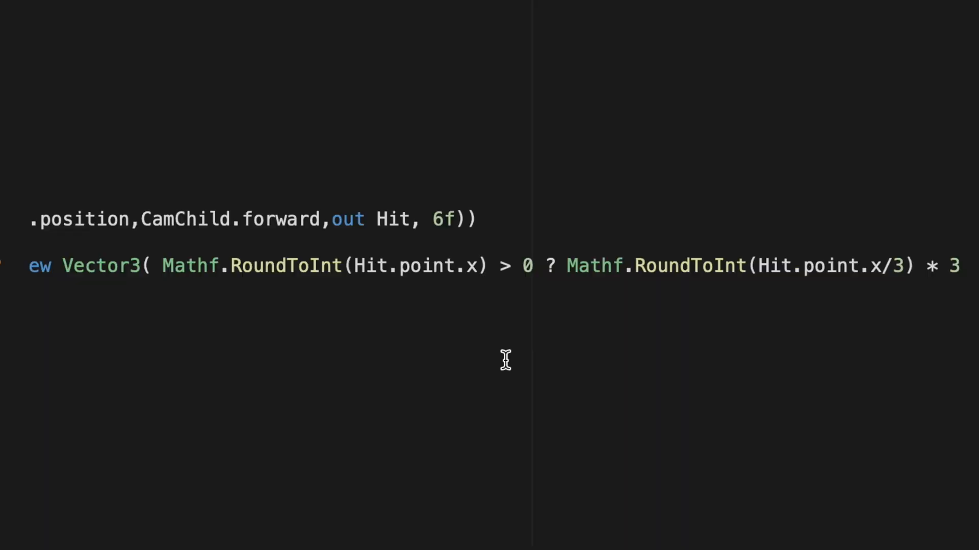
{"action": "type", "text": "!="}
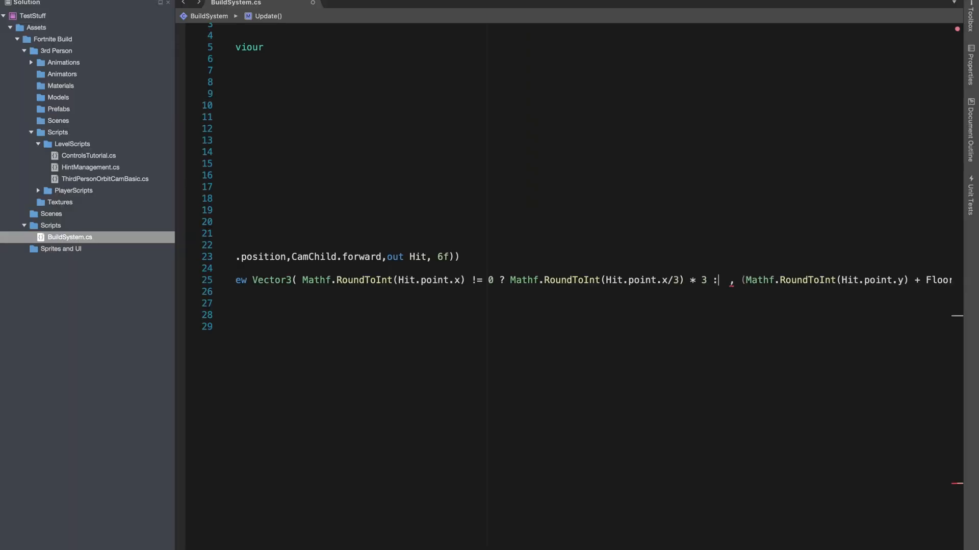
{"action": "type", "text": "3"}
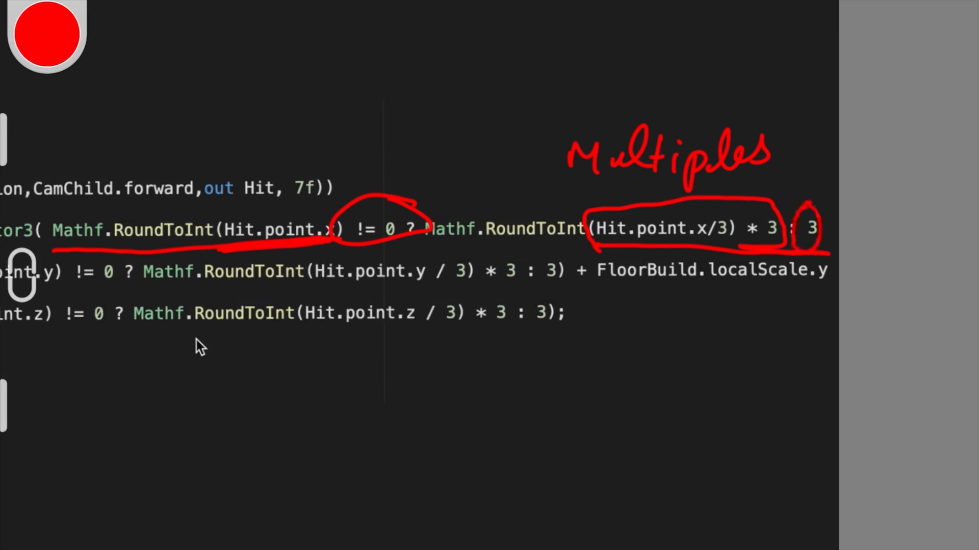
{"action": "left_click_drag", "start_coordinate": [805, 206], "coordinate": [756, 69]}
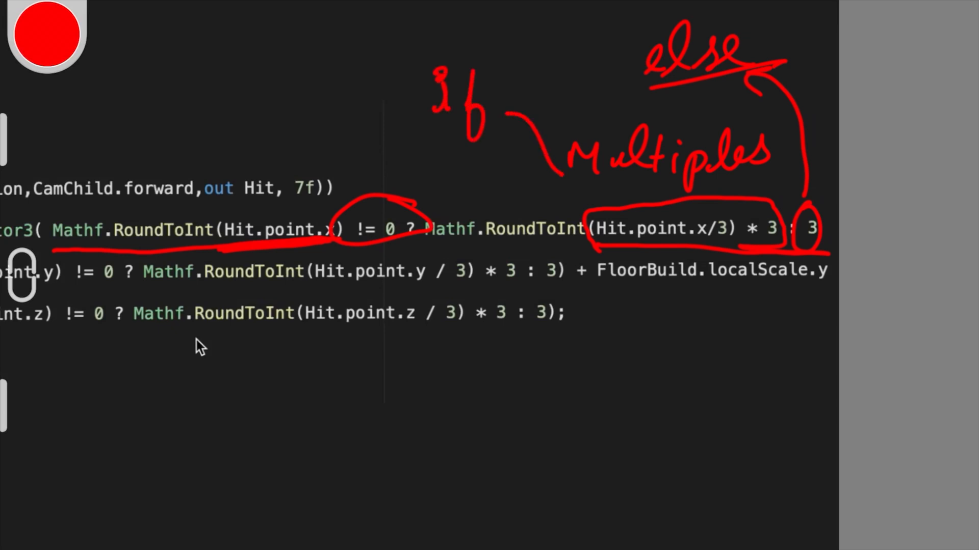
{"action": "left_click_drag", "start_coordinate": [425, 122], "coordinate": [567, 181]}
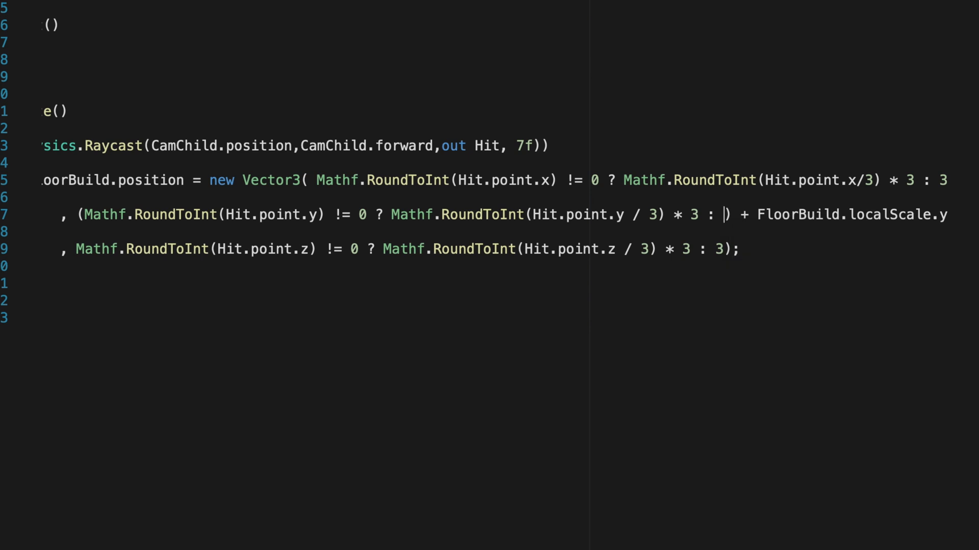
- Change the Y ternary's else value from 3 to 0 so the preview height defaults to ground level
{"action": "type", "text": "0"}
{"action": "type", "text": "[SerializeField]"}
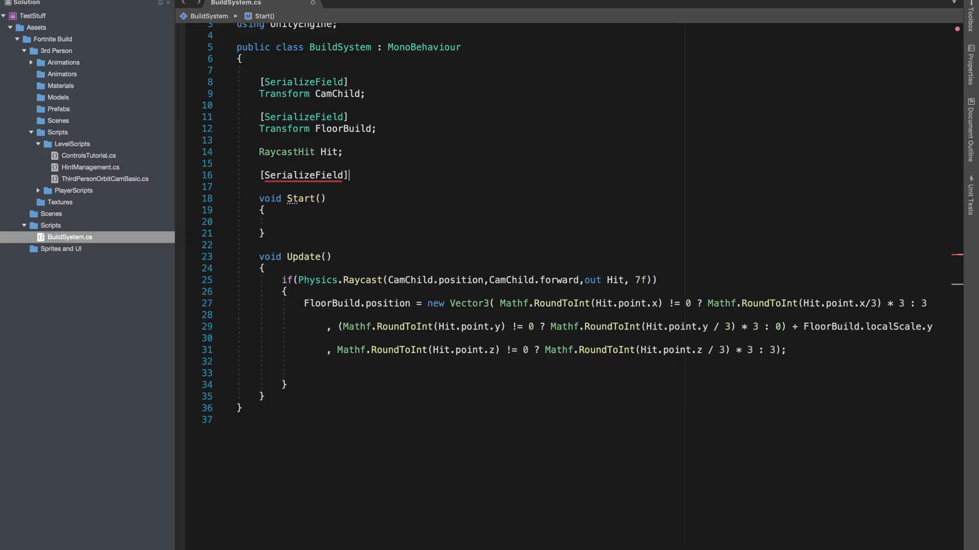
- Declare a new [SerializeField] Transform FloorPrefab field in BuildSystem
{"action": "key", "text": "enter"}
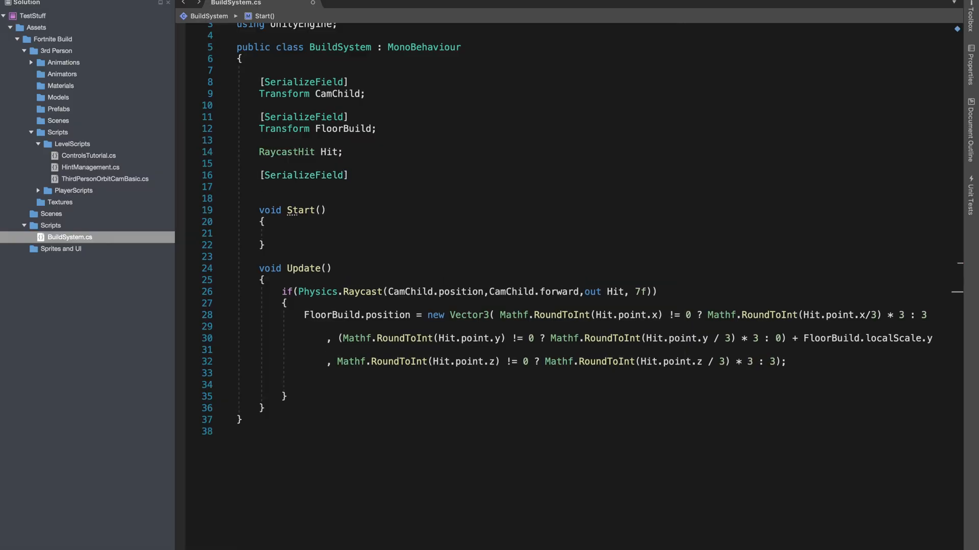
{"action": "type", "text": "Floor"}
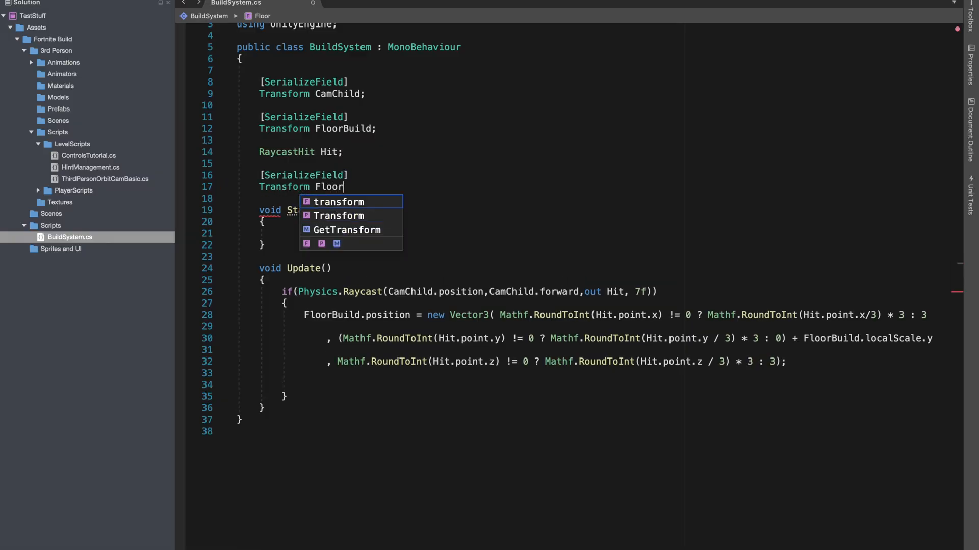
{"action": "type", "text": "Prefab;"}
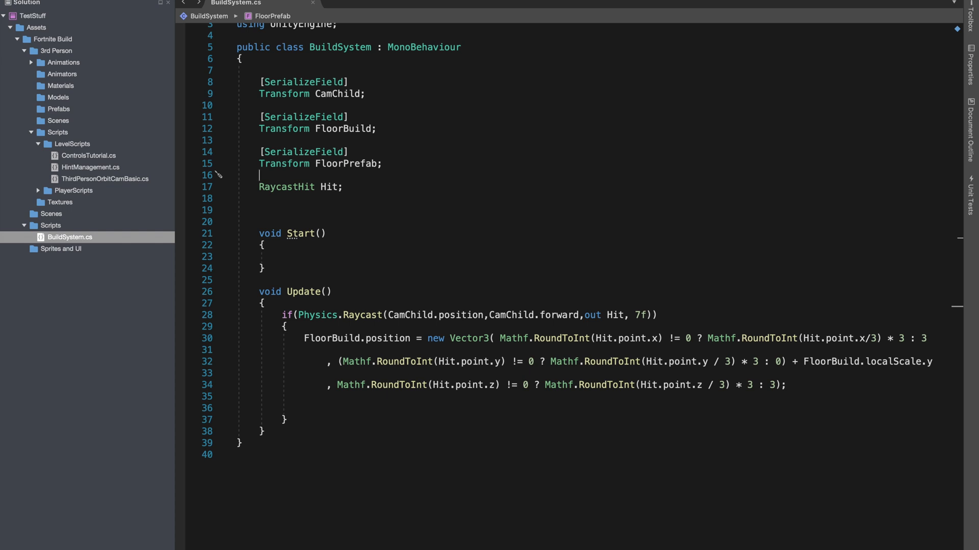
- In Update, add if(Input.GetMouseButtonDown(0)) that calls Instantiate(FloorPrefab, ...)
{"action": "type", "text": "if(Input.GetMouseButtonDown(0))"}
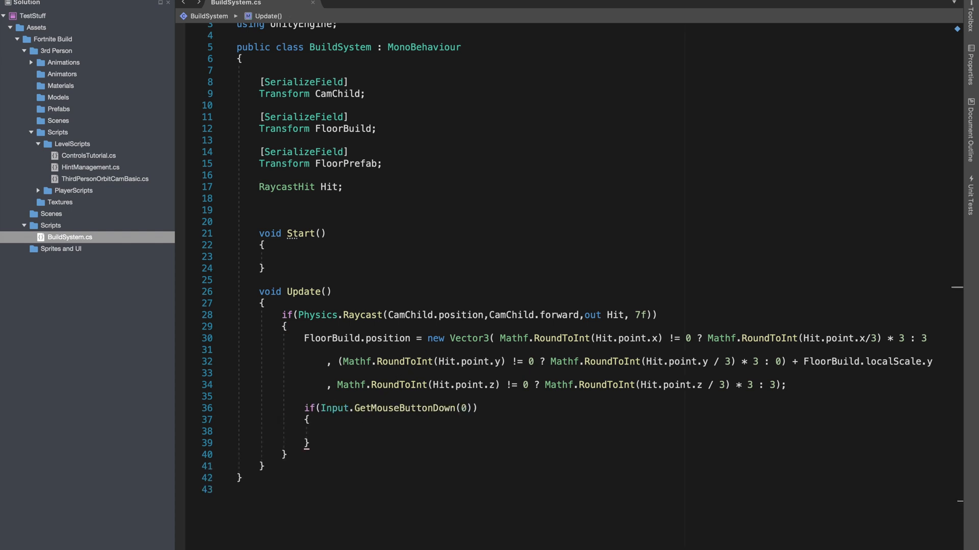
{"action": "type", "text": "Instantiate("}
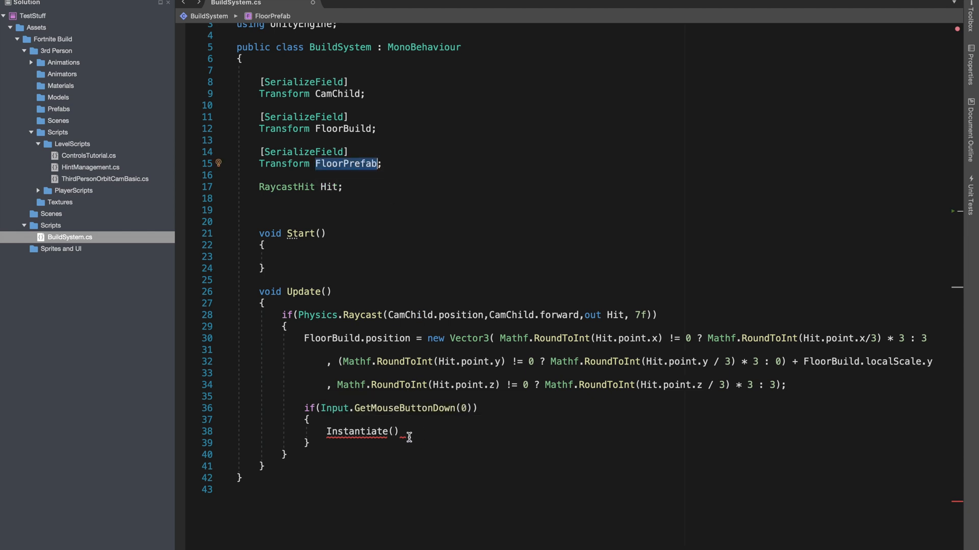
{"action": "type", "text": "FloorPrefab,"}
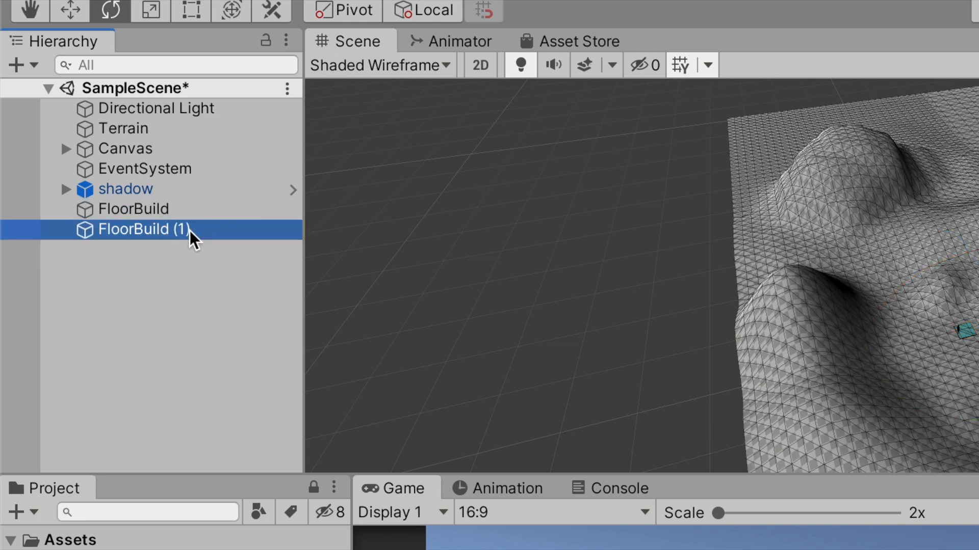
- Rename FloorBuild (1) to FloorPrefab, make it an Assets prefab assigned to Floor Prefab, and play
{"action": "double_click", "coordinate": [150, 229]}
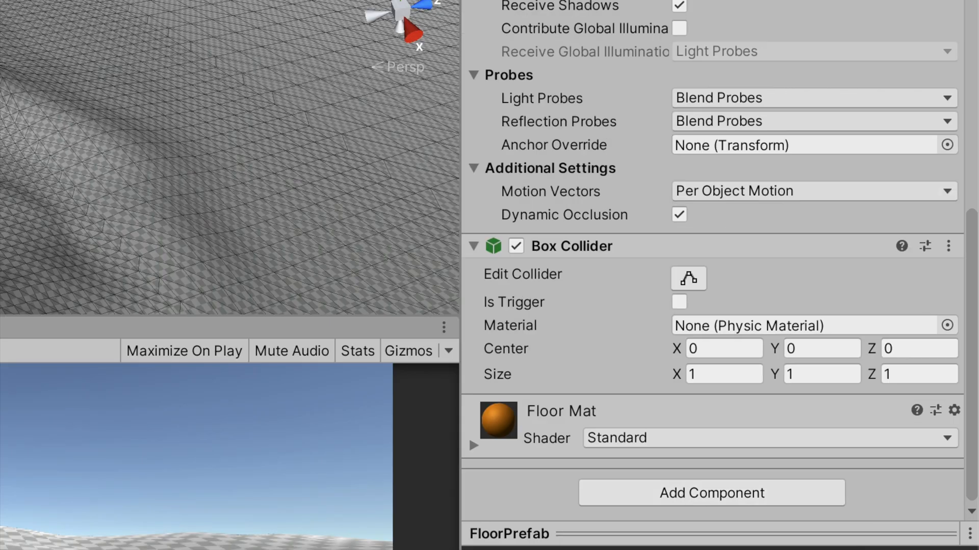
{"action": "left_click", "coordinate": [88, 359]}
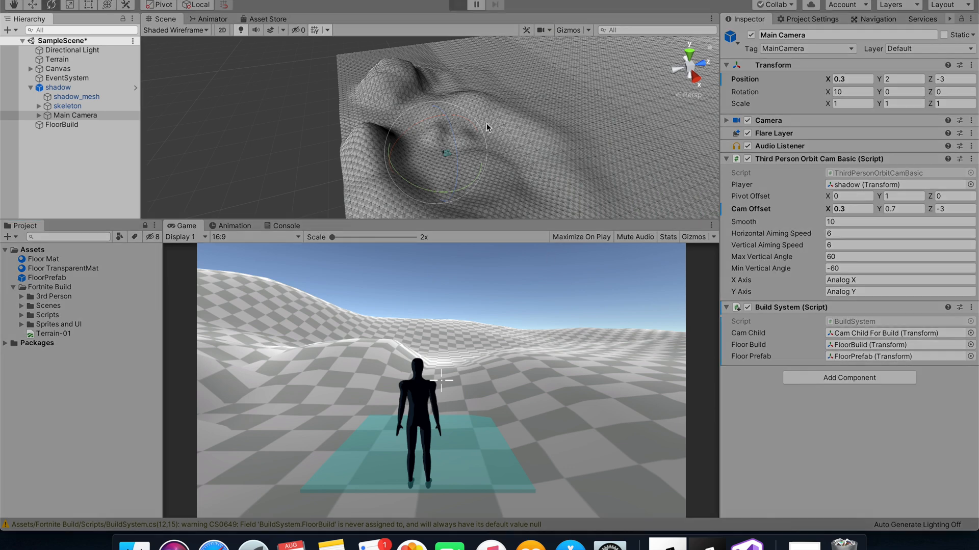
{"action": "left_click", "coordinate": [456, 5]}
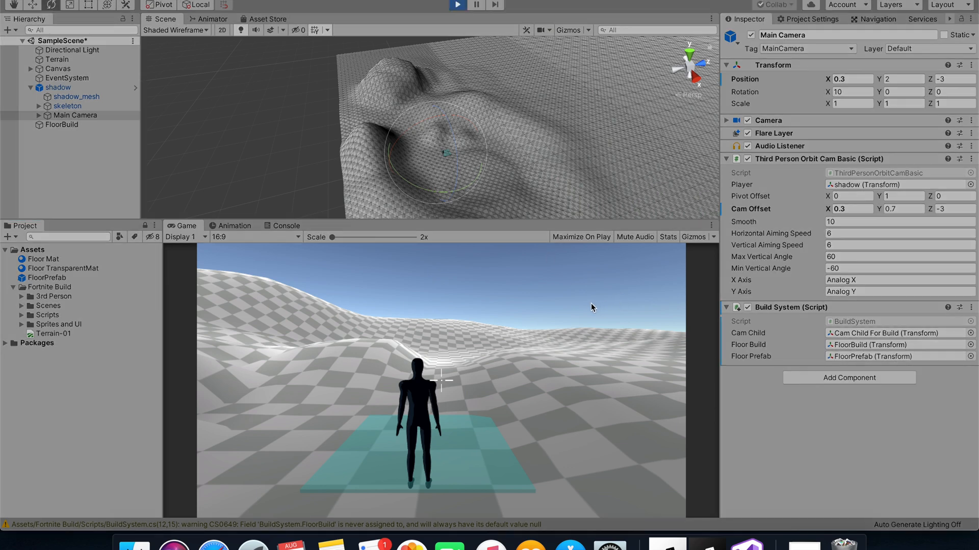